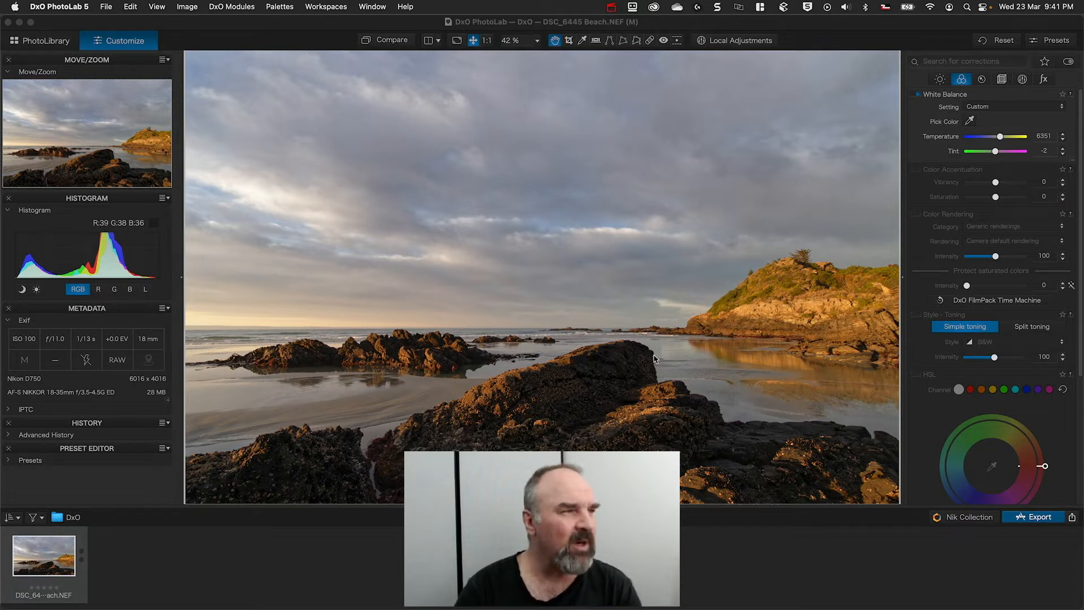
{"action": "mouse_move", "coordinate": [635, 365]}
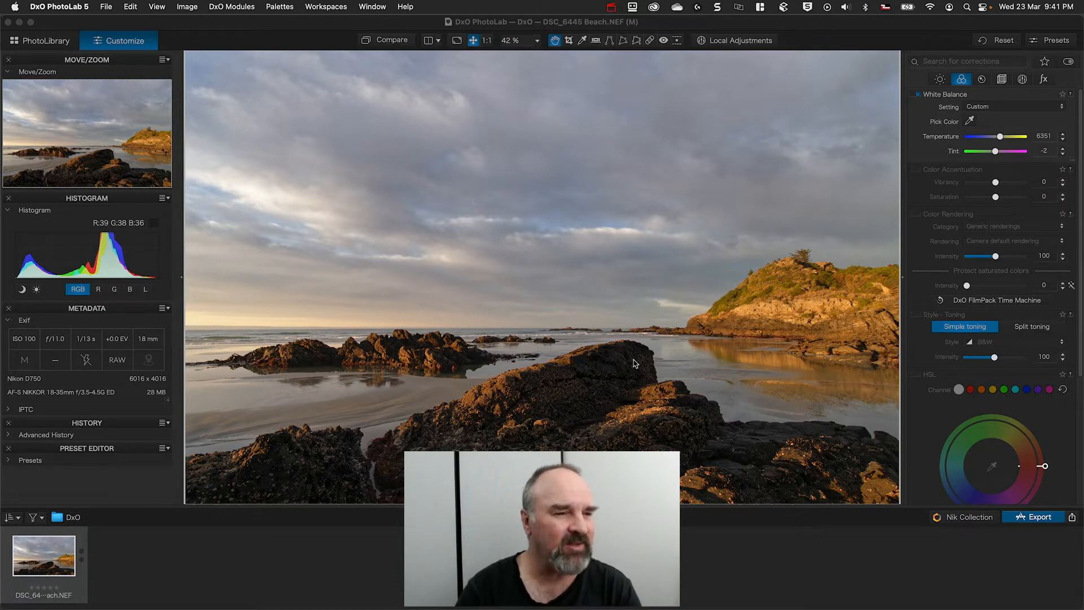
{"action": "mouse_move", "coordinate": [397, 155]}
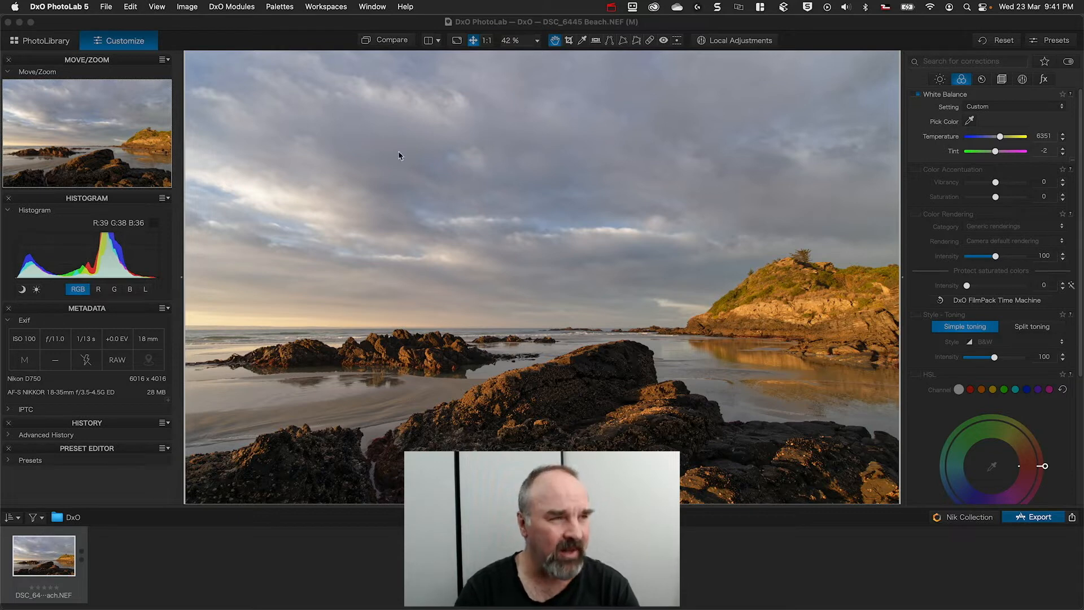
- Compare the edited beach photo with the original
{"action": "left_click", "coordinate": [392, 40]}
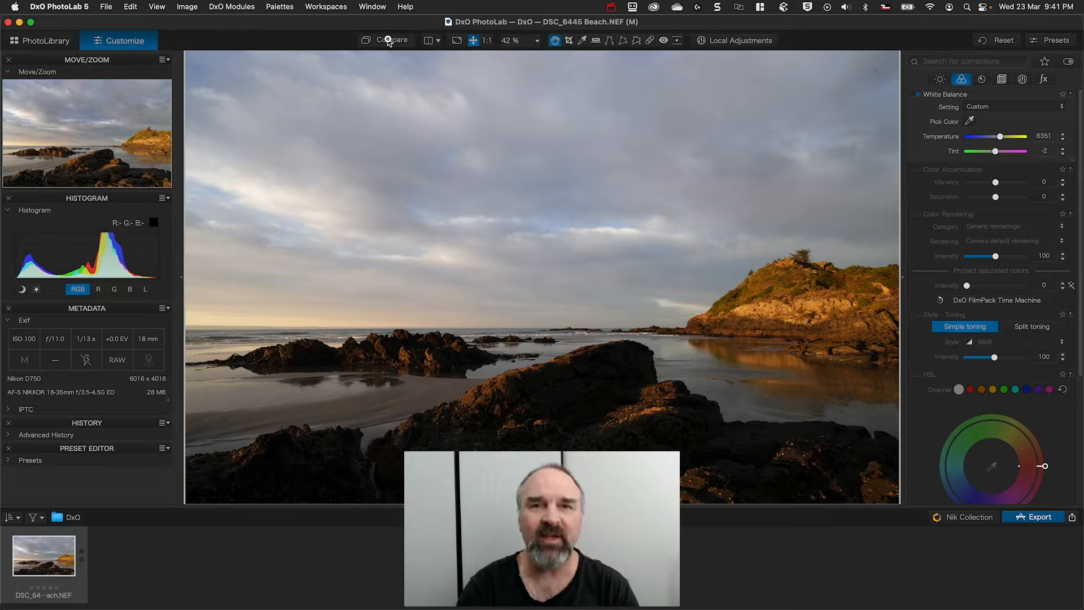
{"action": "left_click", "coordinate": [388, 40]}
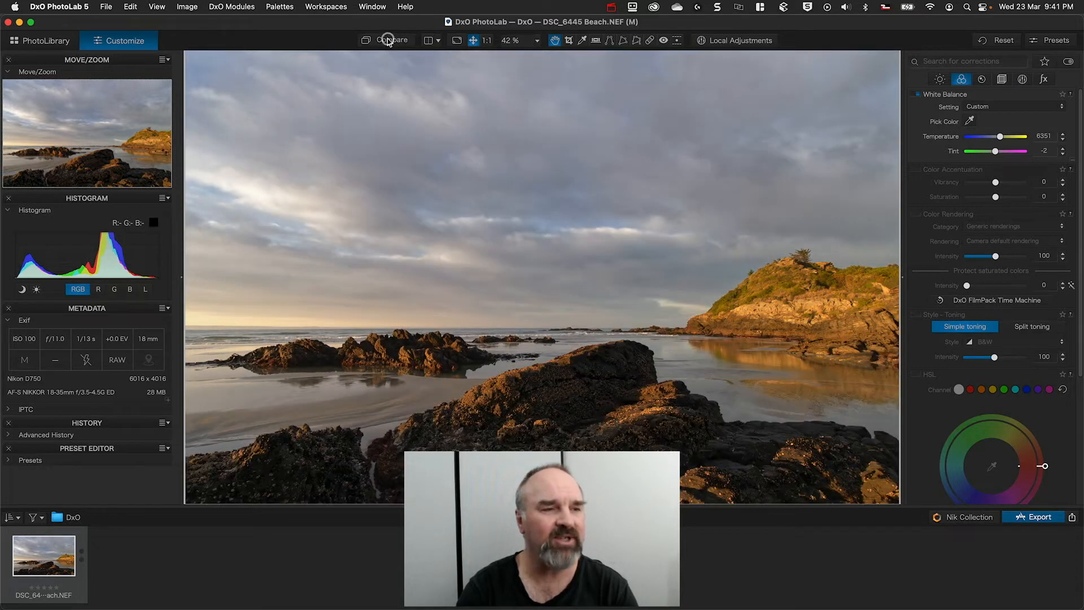
{"action": "mouse_move", "coordinate": [399, 269]}
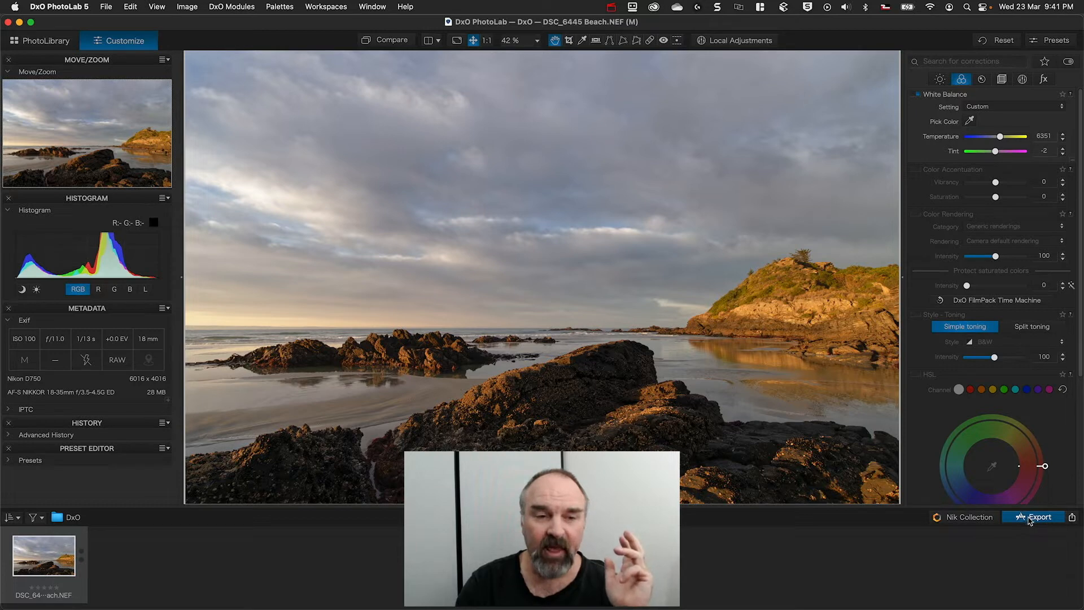
- Review the Export to Application formats for Photoshop 2022, keeping Export as TIFF
{"action": "left_click", "coordinate": [1040, 517]}
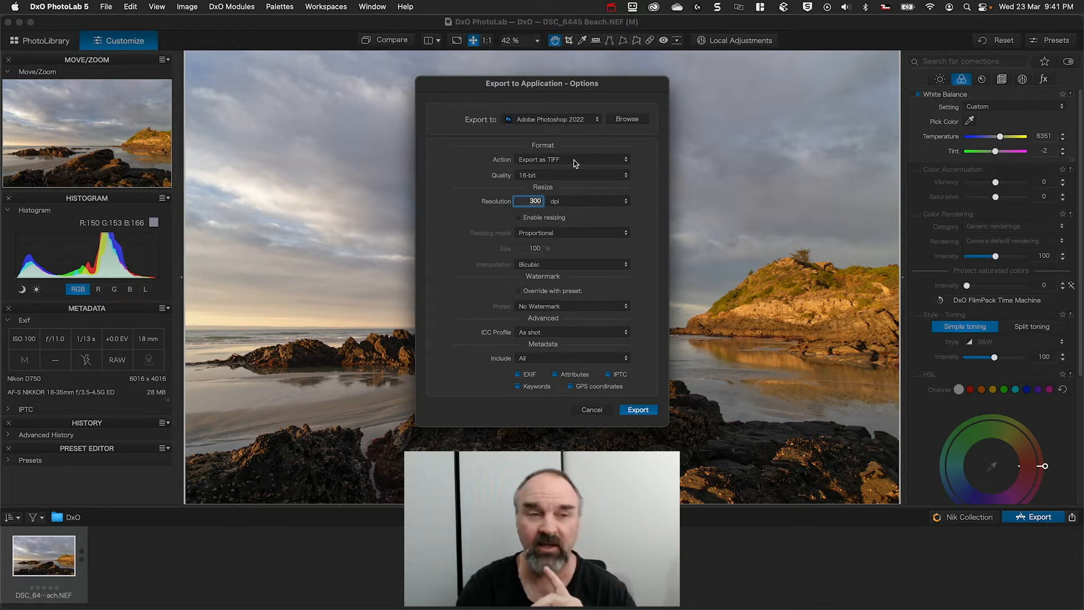
{"action": "left_click", "coordinate": [571, 158]}
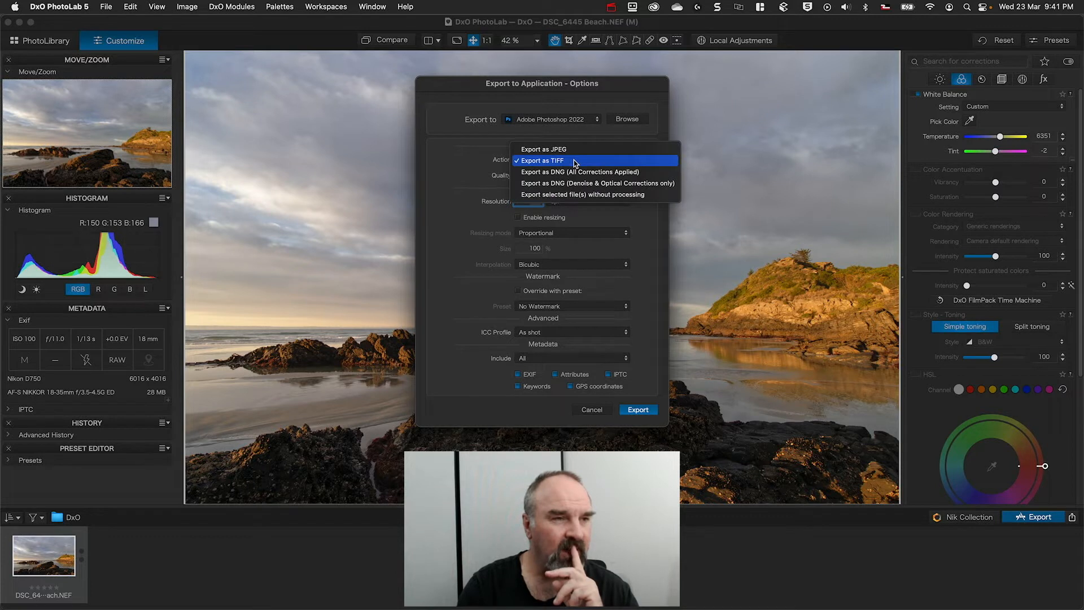
{"action": "mouse_move", "coordinate": [579, 172]}
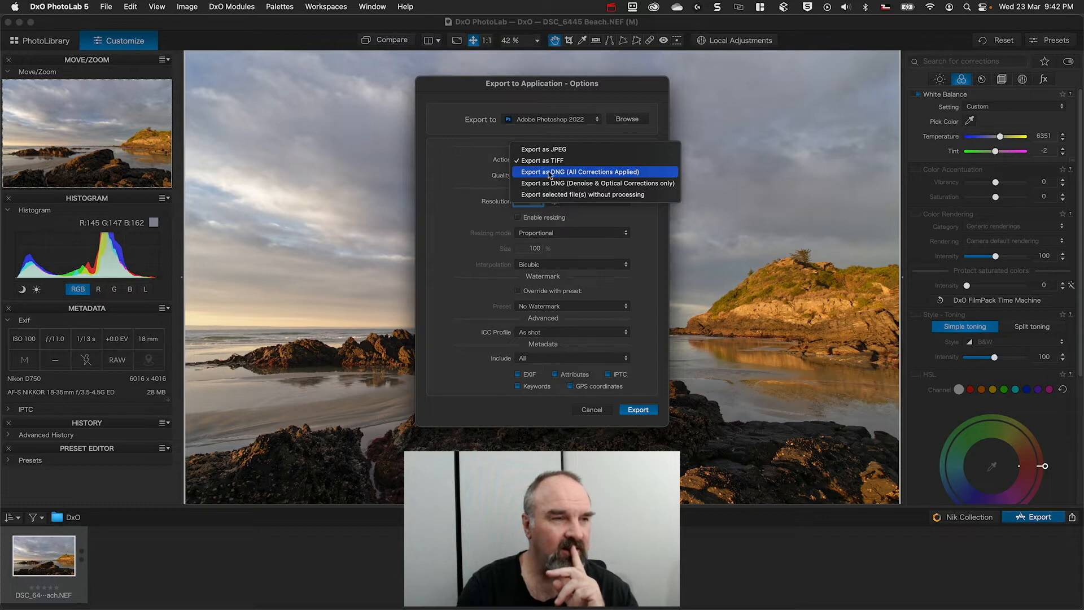
{"action": "left_click", "coordinate": [542, 160]}
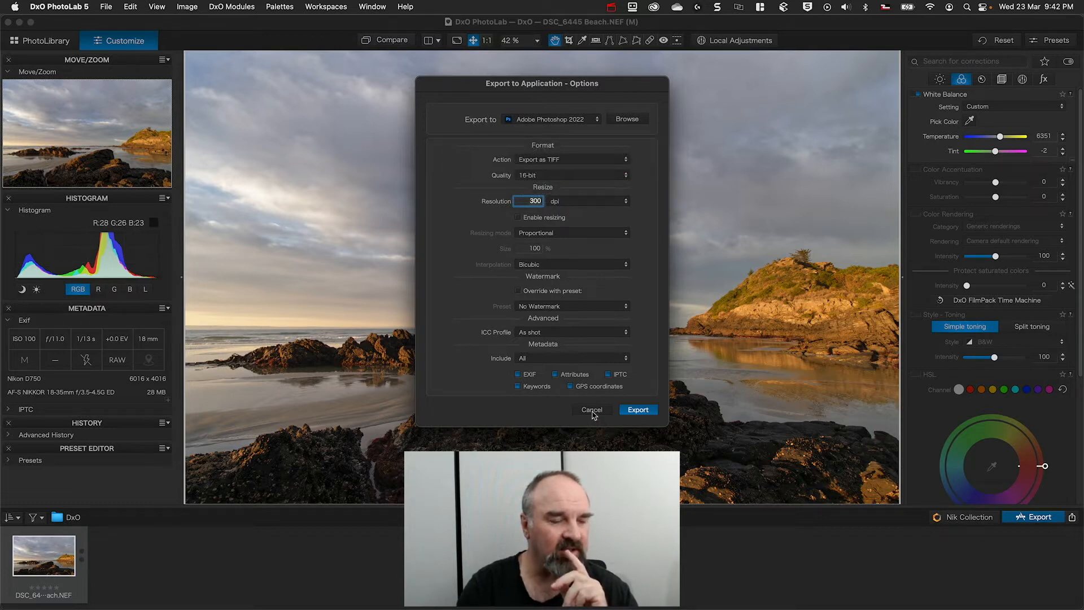
- Cancel the export and switch Color Rendering to a Fujifilm X-E2 camera body profile
{"action": "left_click", "coordinate": [592, 410]}
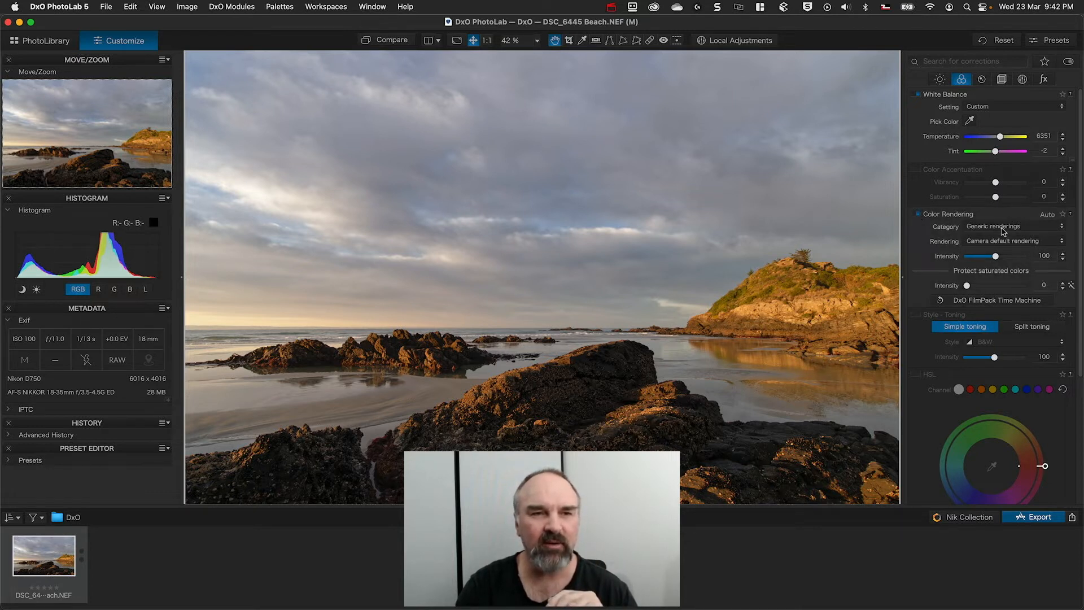
{"action": "left_click", "coordinate": [1014, 226]}
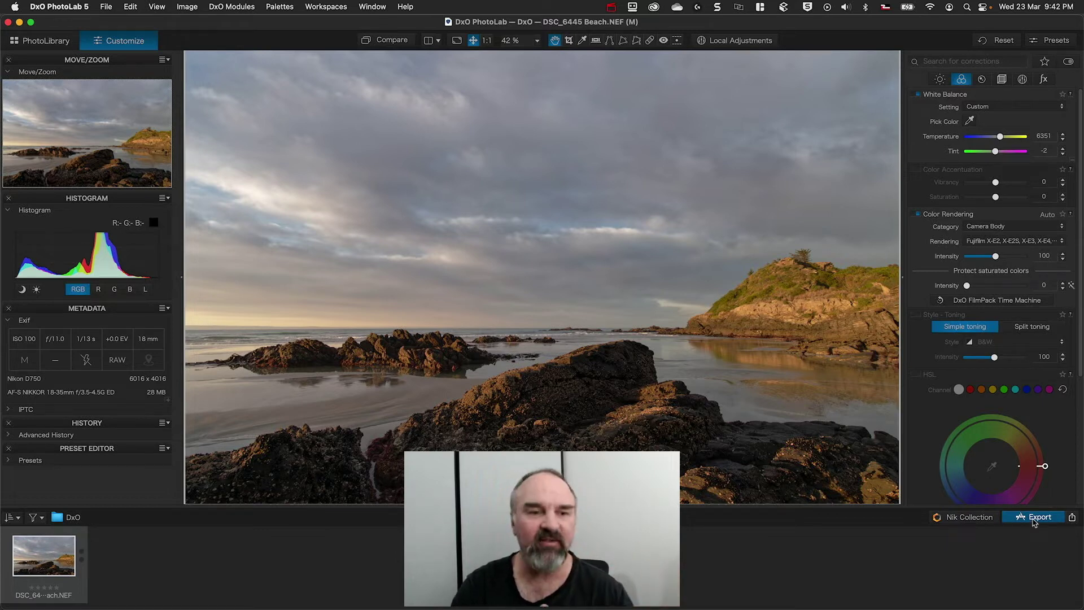
- Set the Photoshop 2022 export action to DNG with all corrections applied
{"action": "left_click", "coordinate": [1039, 517]}
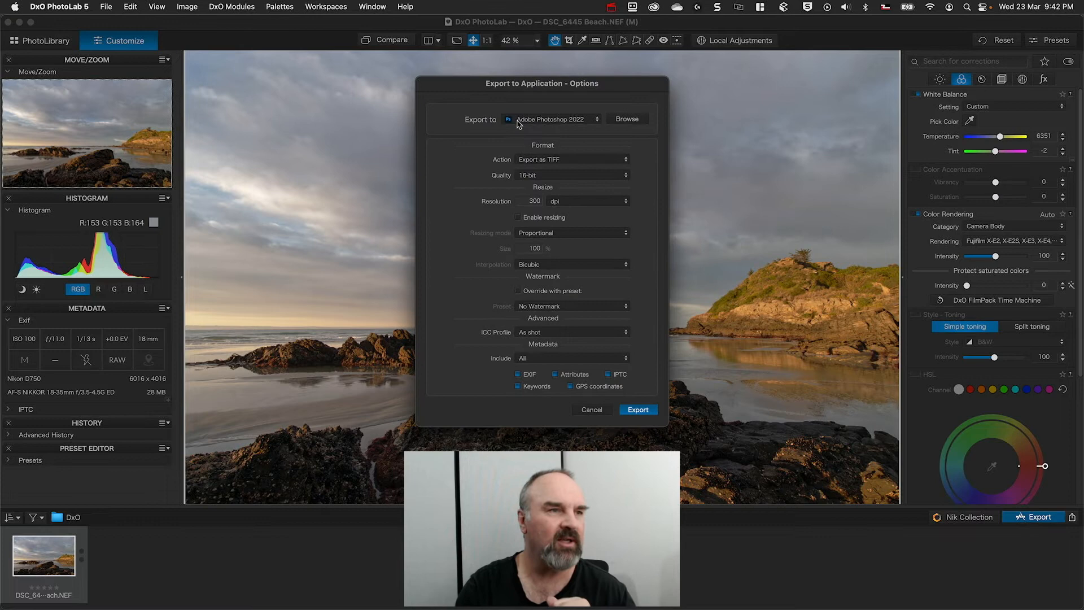
{"action": "left_click", "coordinate": [572, 158]}
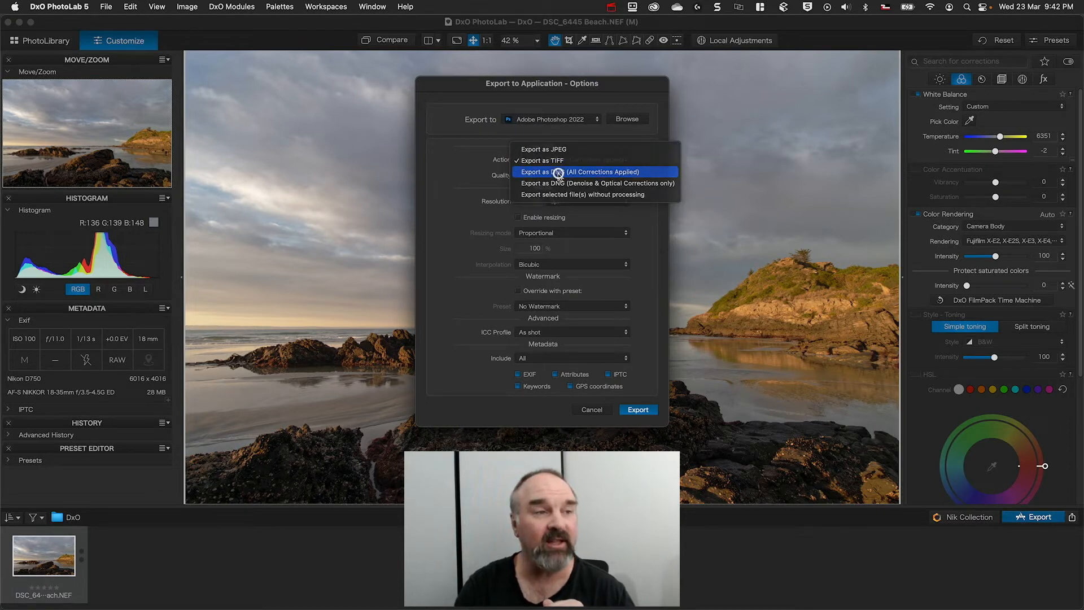
{"action": "left_click", "coordinate": [596, 172]}
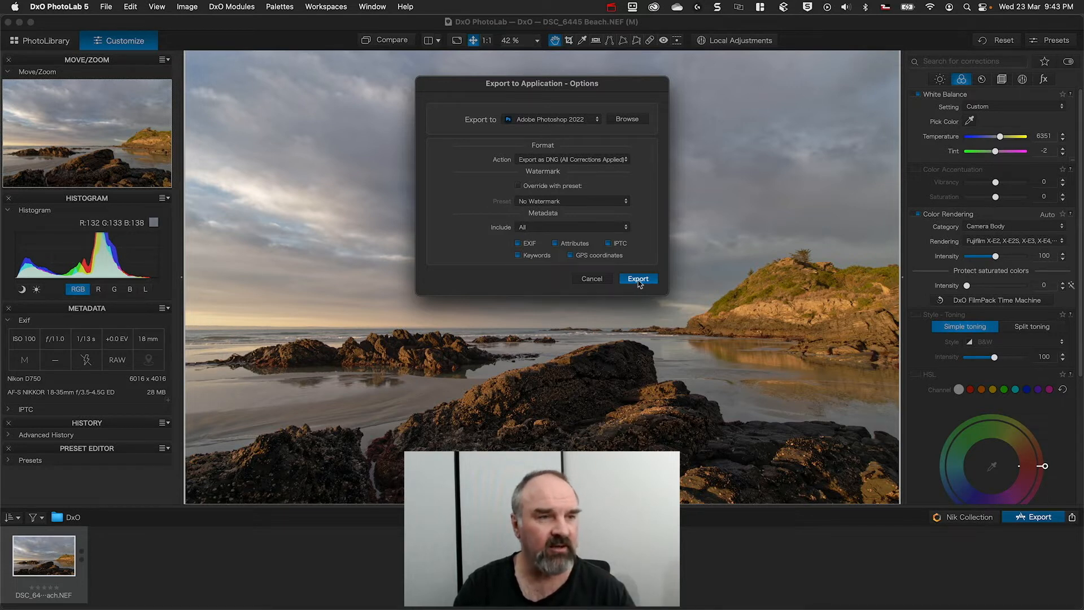
{"action": "left_click", "coordinate": [638, 278]}
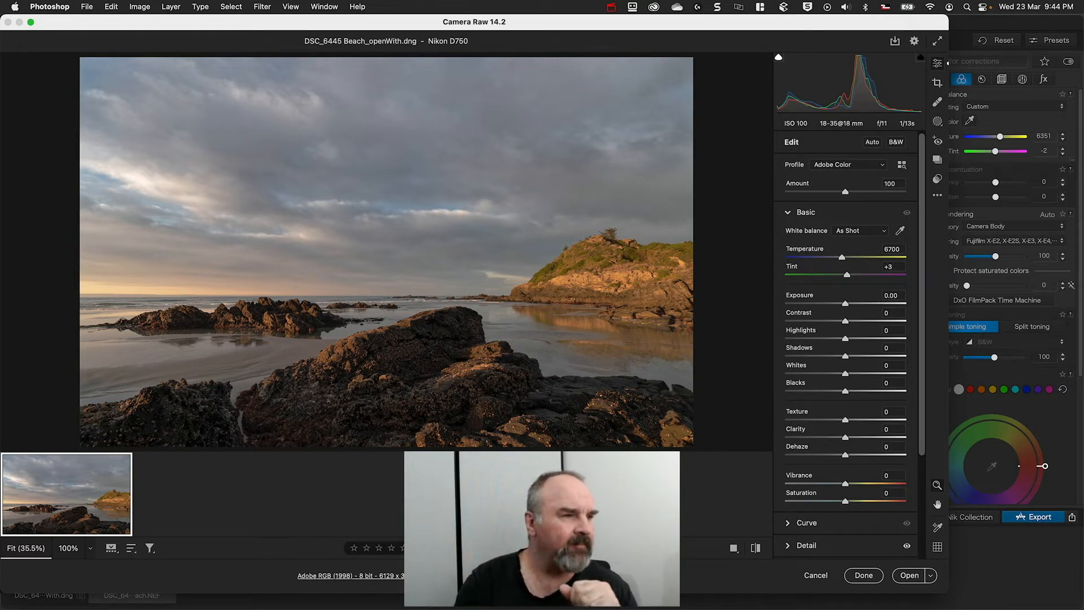
{"action": "mouse_move", "coordinate": [501, 241]}
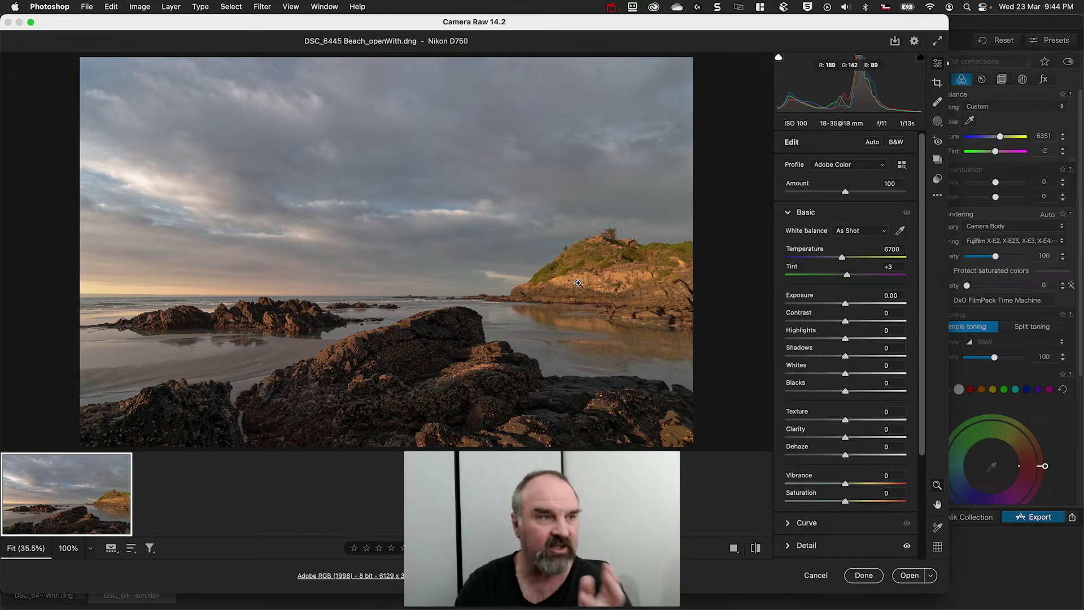
{"action": "mouse_move", "coordinate": [422, 374]}
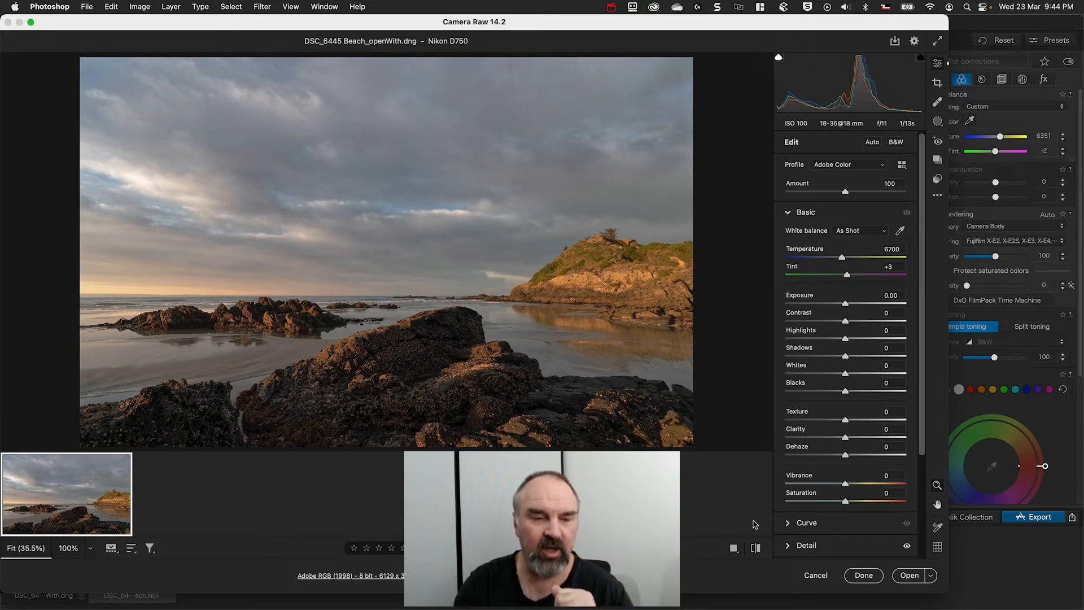
- Open the beach DNG from Camera Raw as a smart object via Open as Object
{"action": "left_click", "coordinate": [932, 575]}
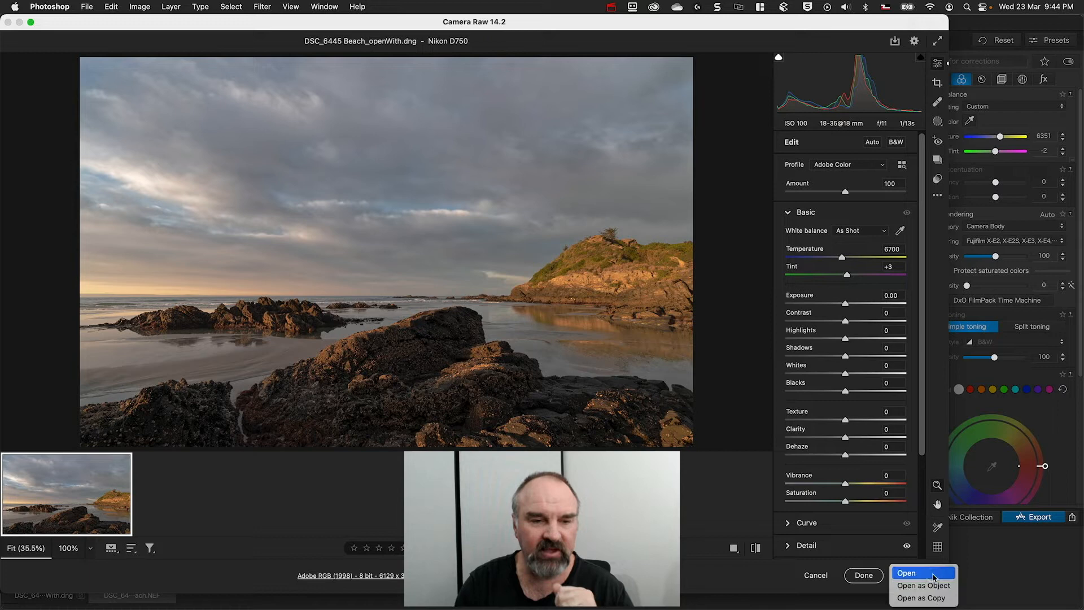
{"action": "left_click", "coordinate": [921, 574]}
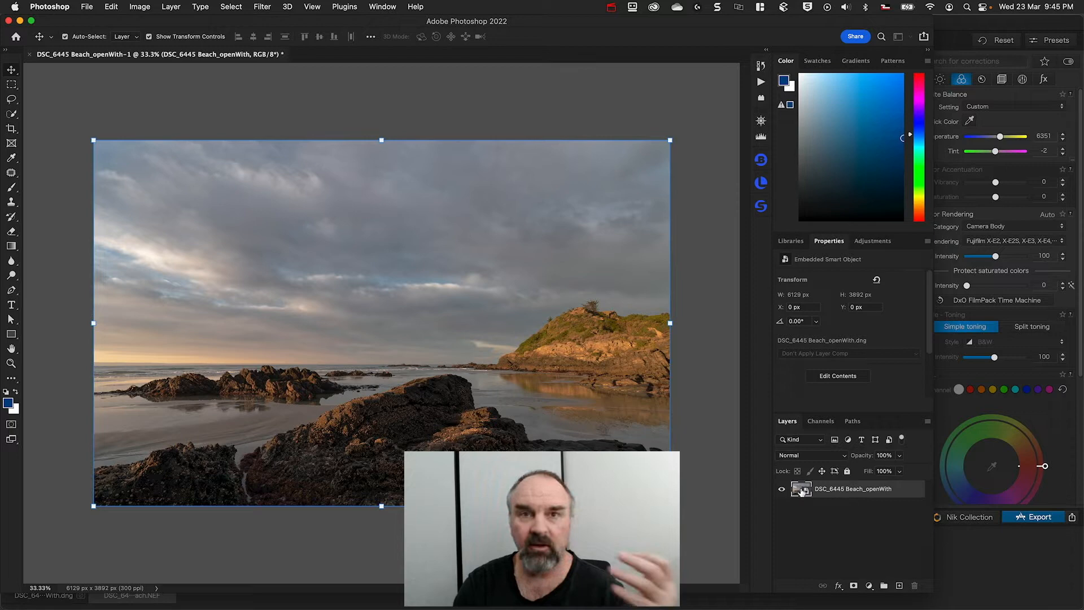
{"action": "mouse_move", "coordinate": [802, 488]}
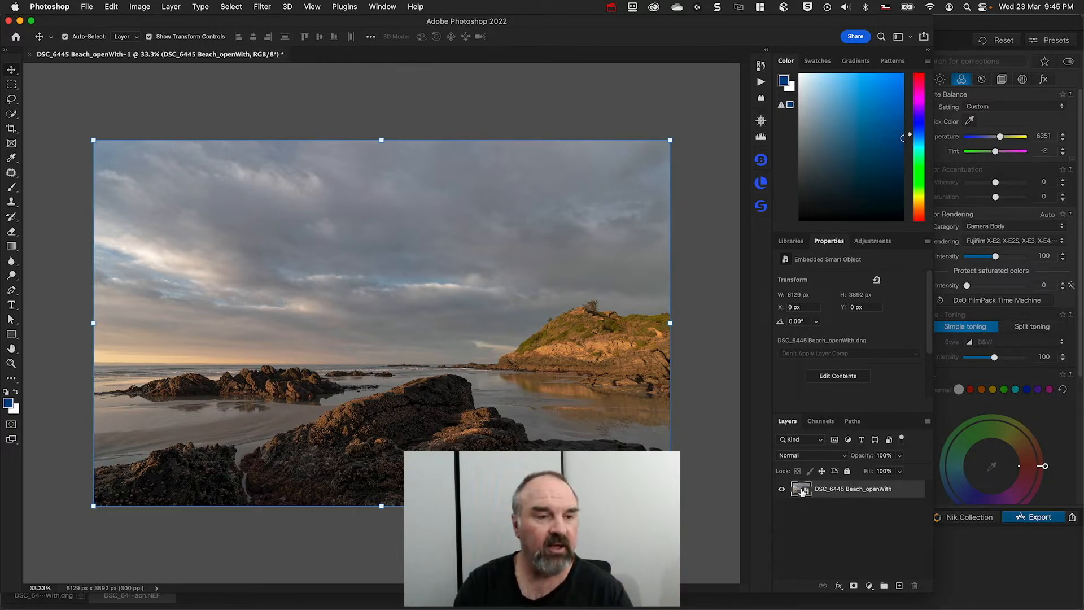
- Reopen the smart object in Camera Raw and drag Shadows around, settling at -22
{"action": "double_click", "coordinate": [802, 488]}
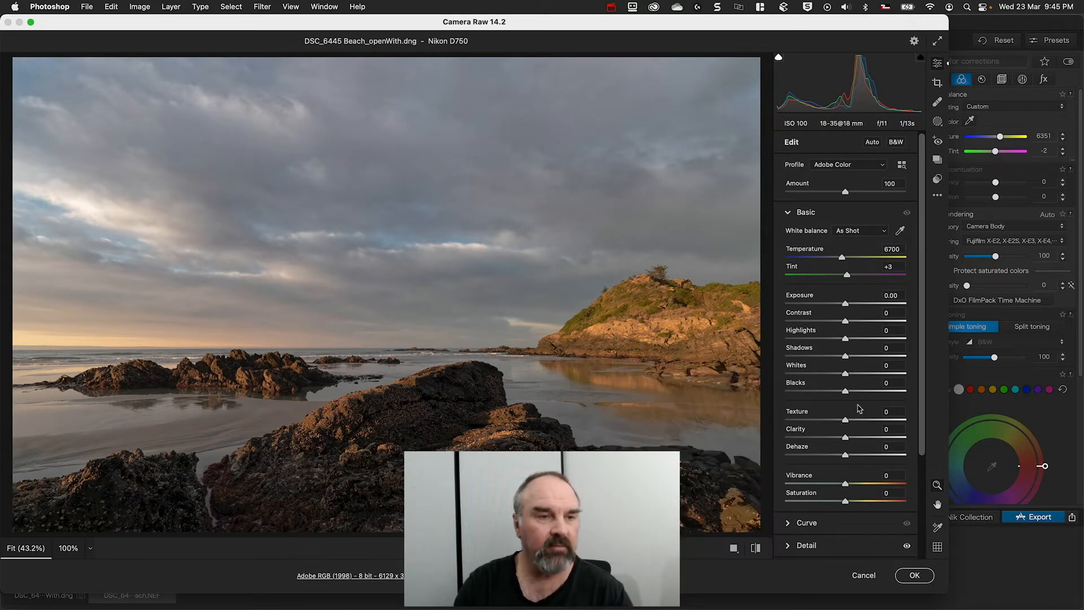
{"action": "left_click_drag", "start_coordinate": [843, 358], "coordinate": [864, 358]}
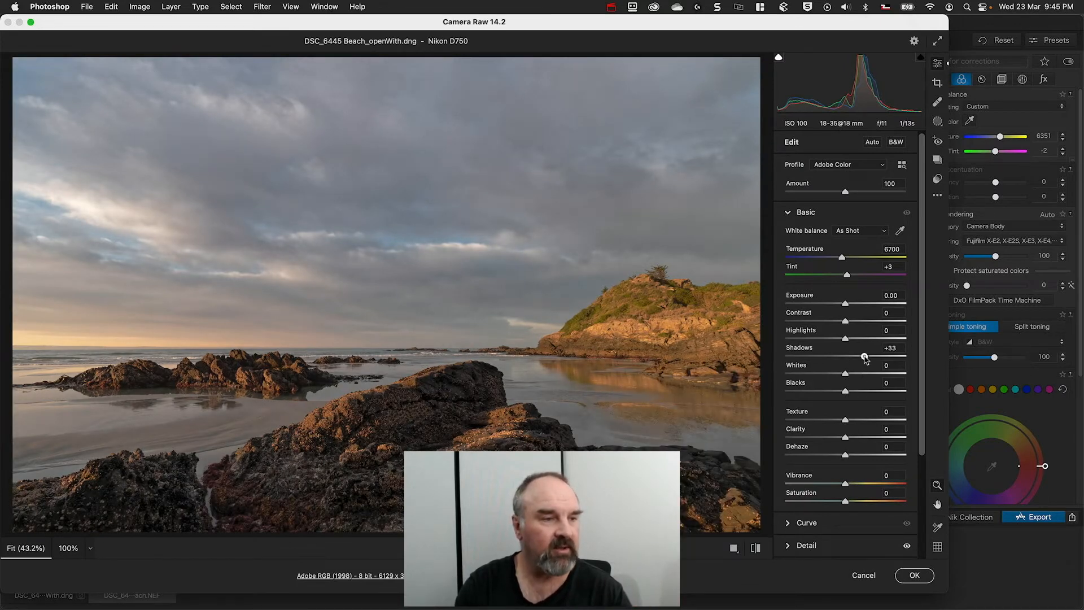
{"action": "left_click_drag", "start_coordinate": [864, 358], "coordinate": [912, 358]}
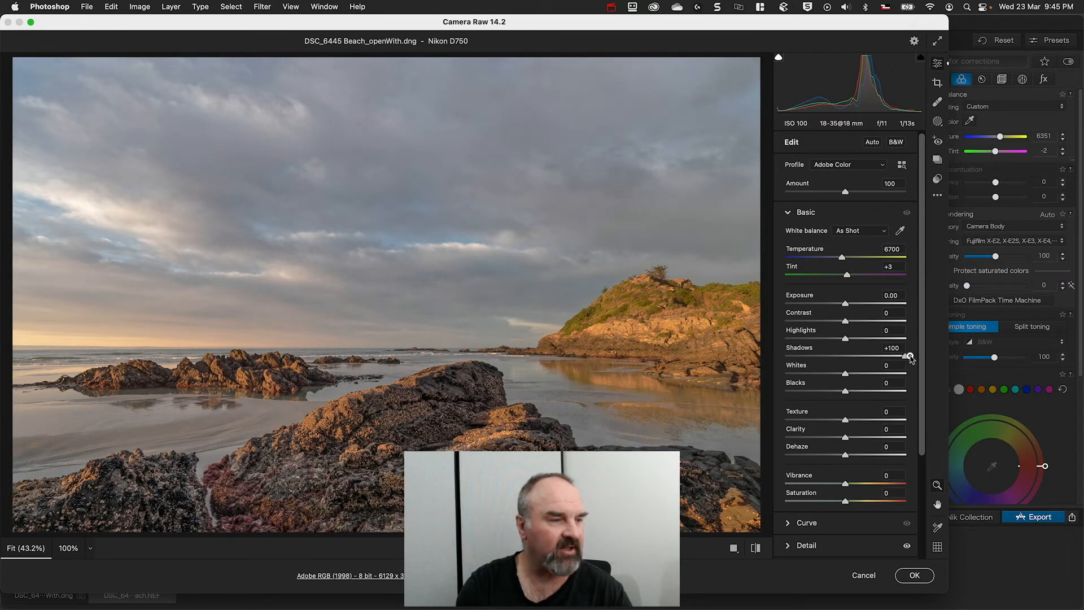
{"action": "left_click_drag", "start_coordinate": [909, 358], "coordinate": [852, 358]}
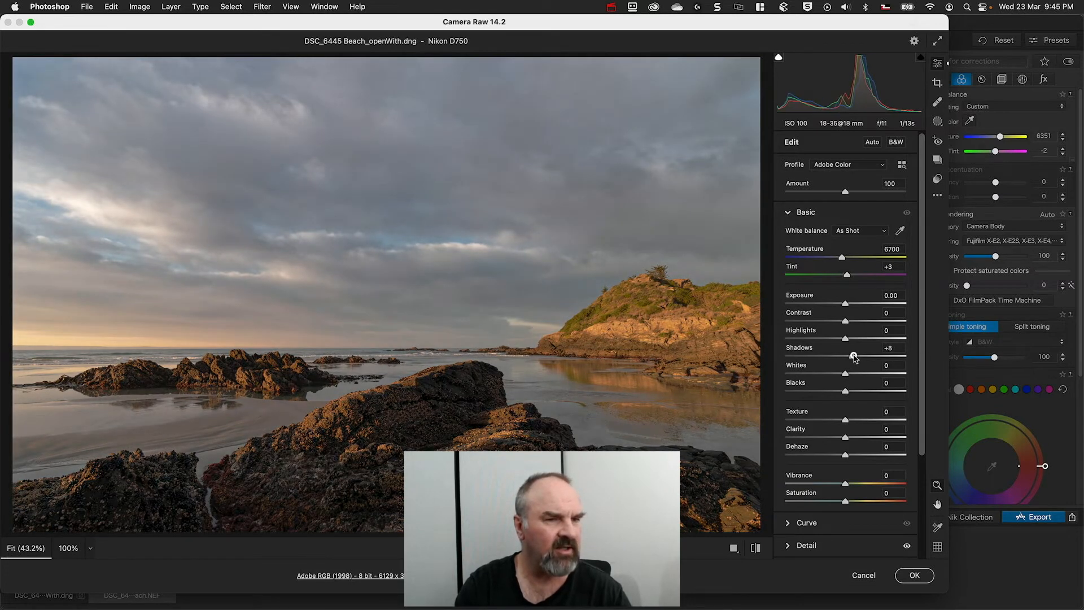
{"action": "left_click_drag", "start_coordinate": [855, 359], "coordinate": [888, 358]}
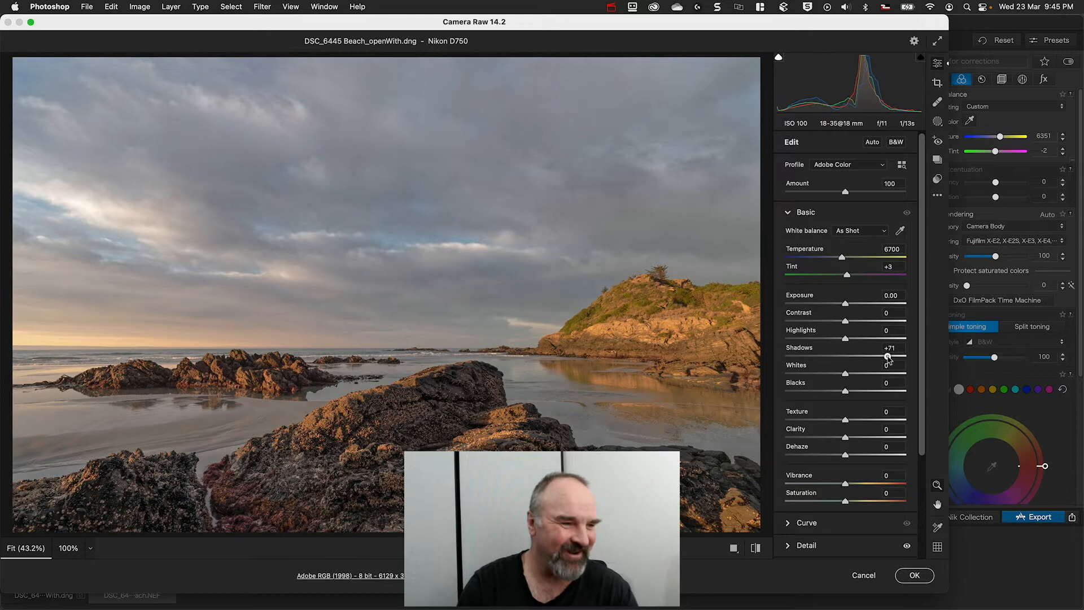
{"action": "left_click_drag", "start_coordinate": [888, 356], "coordinate": [817, 356]}
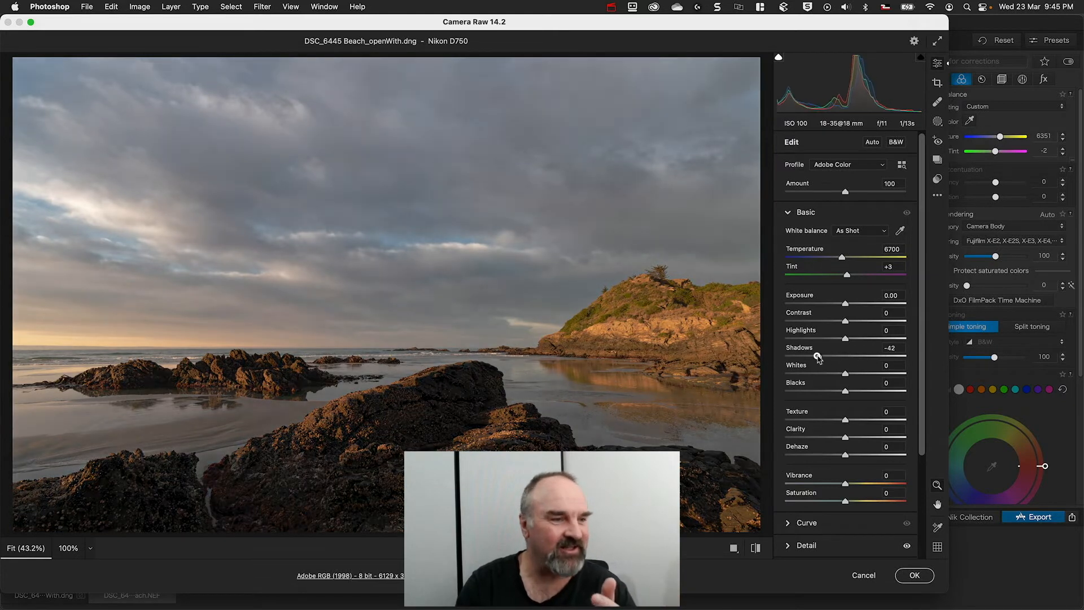
{"action": "left_click_drag", "start_coordinate": [824, 357], "coordinate": [833, 357]}
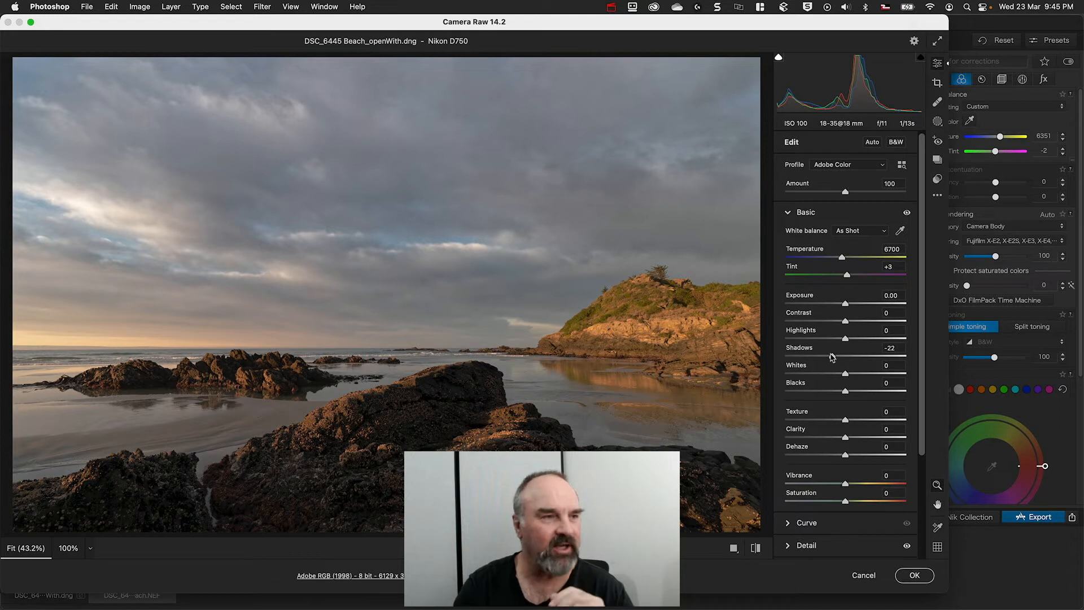
{"action": "mouse_move", "coordinate": [582, 368]}
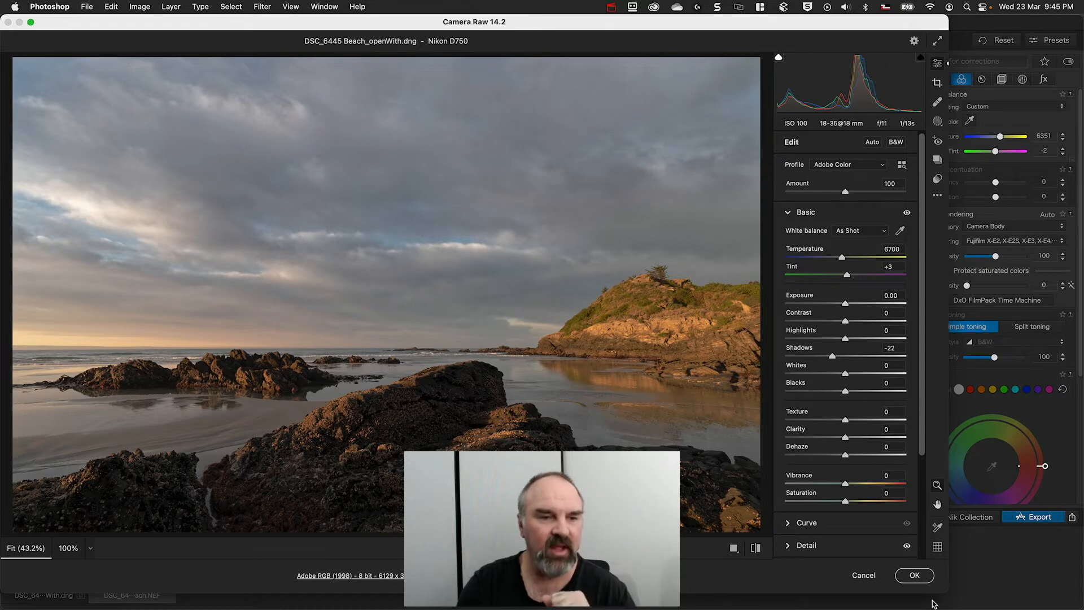
- Confirm Camera Raw with OK to apply the -22 shadows to the smart object
{"action": "left_click", "coordinate": [915, 575]}
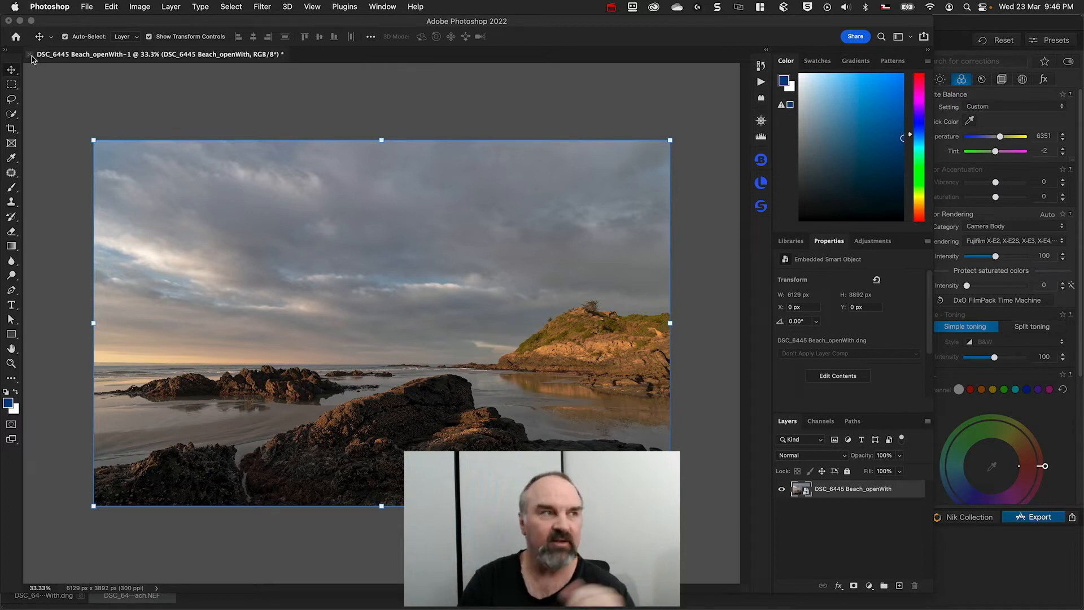
{"action": "mouse_move", "coordinate": [37, 94]}
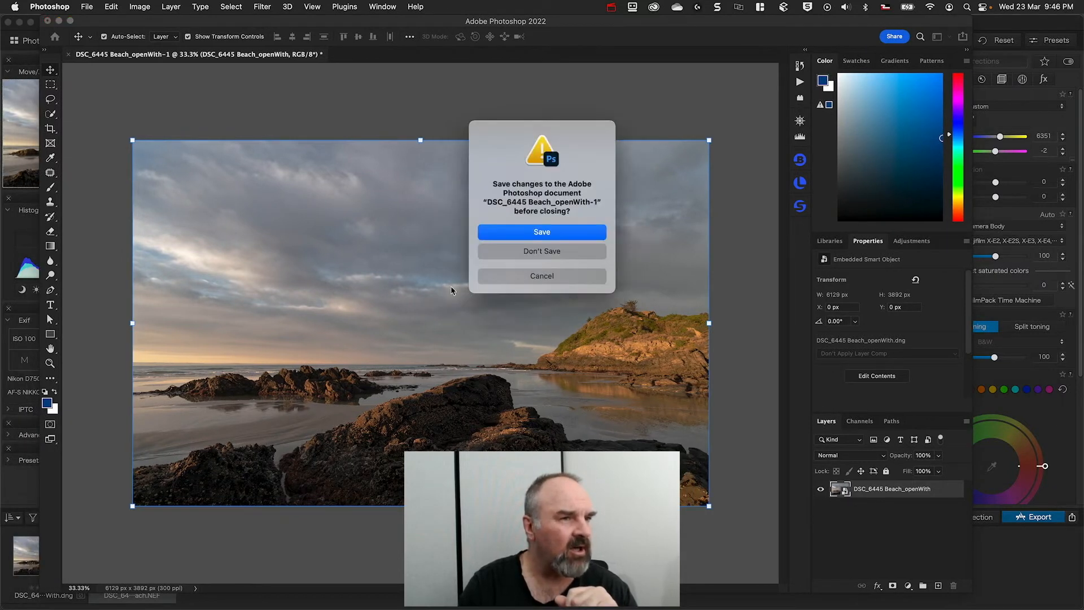
- Answer the save prompt to close the Photoshop document and return to PhotoLab
{"action": "left_click", "coordinate": [542, 250]}
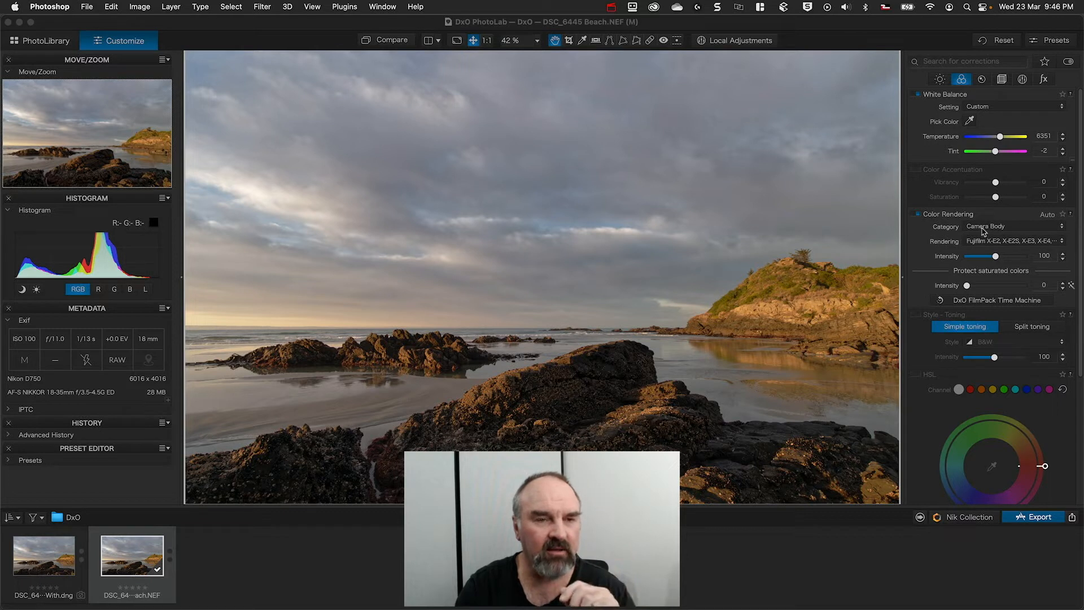
- Switch Color Rendering to Digital Films with saturated colour protection at 18
{"action": "left_click", "coordinate": [1014, 226]}
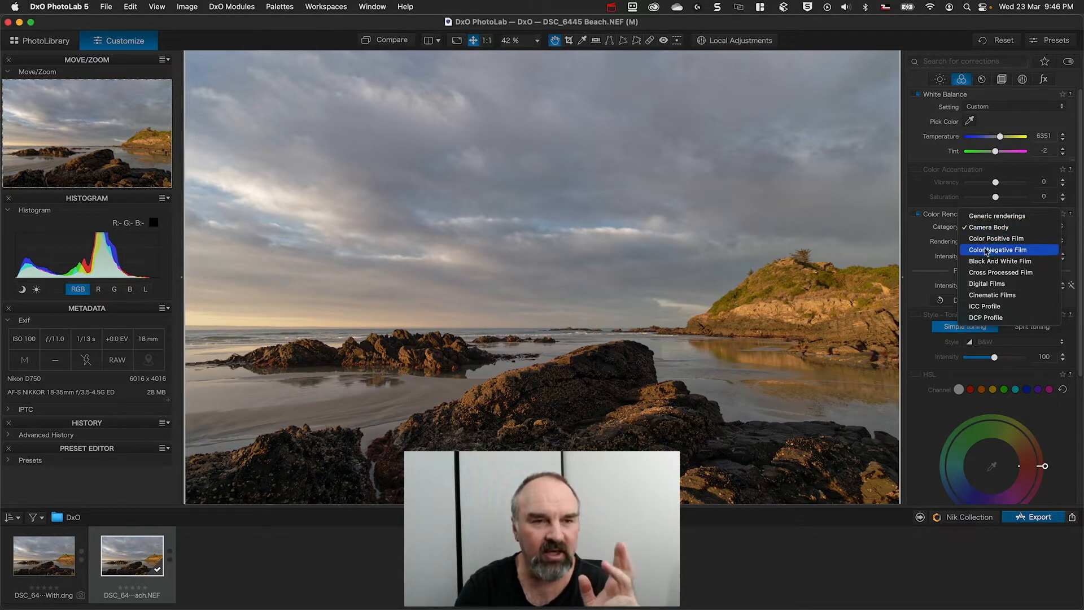
{"action": "mouse_move", "coordinate": [995, 284]}
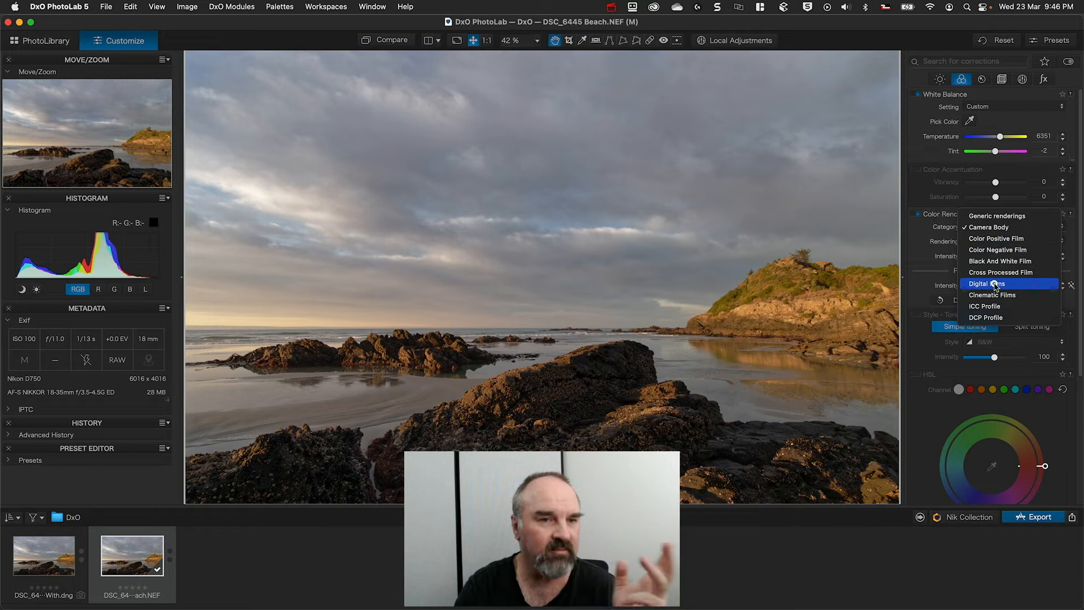
{"action": "left_click", "coordinate": [987, 284]}
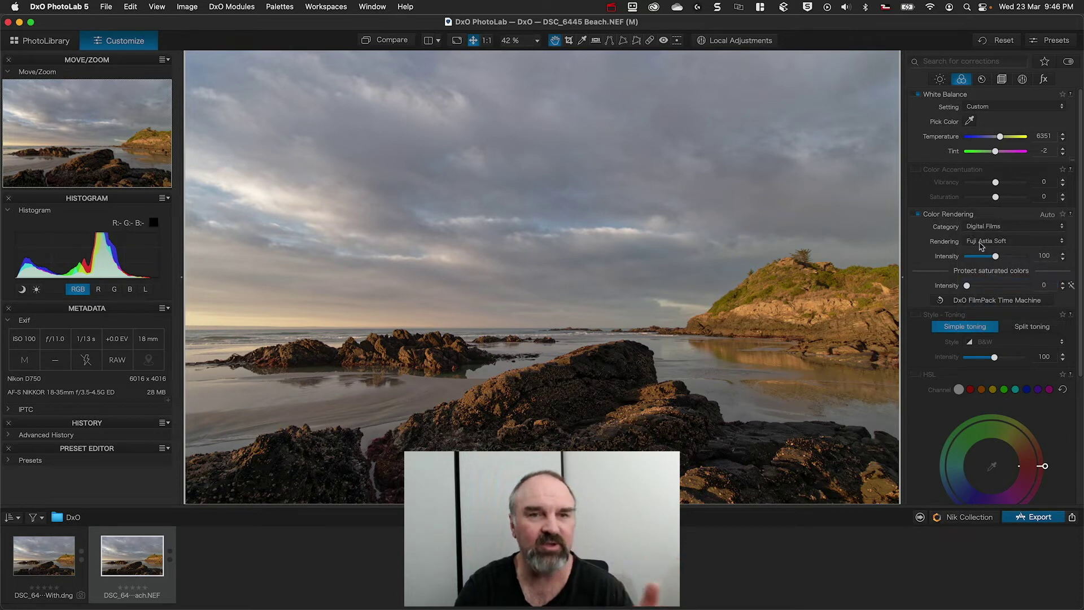
{"action": "left_click_drag", "start_coordinate": [967, 286], "coordinate": [975, 286]}
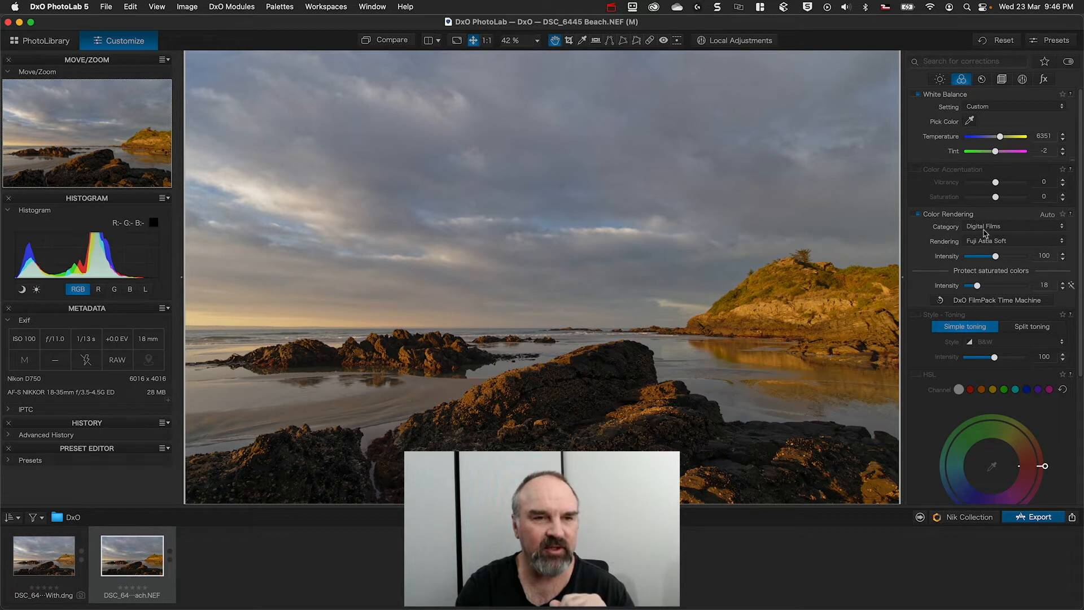
- Return to the Fujifilm Camera Body rendering, then select the DNG copy in the filmstrip
{"action": "left_click", "coordinate": [1015, 226]}
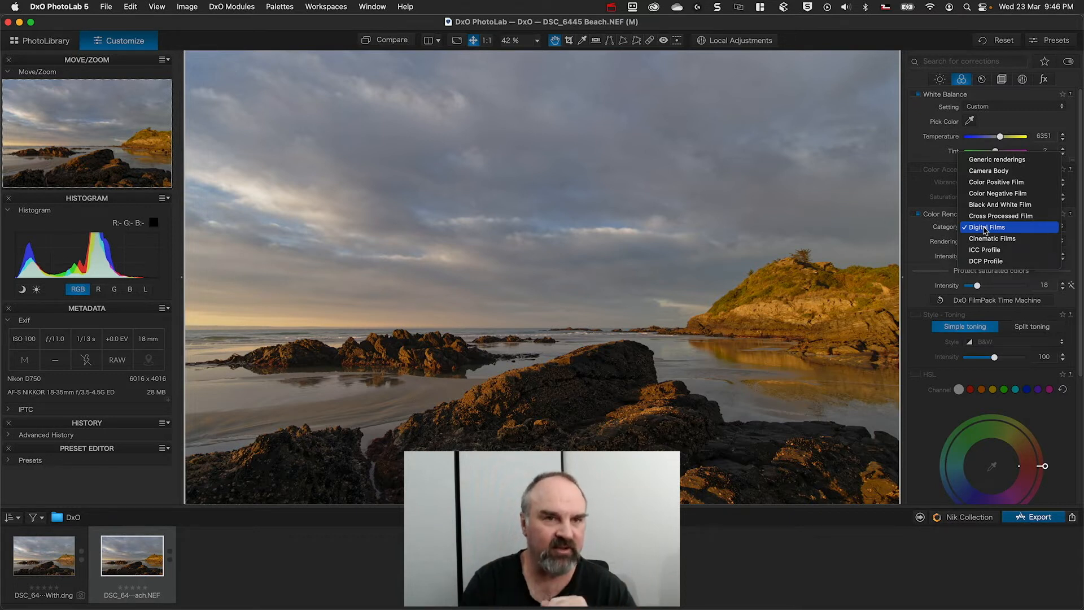
{"action": "mouse_move", "coordinate": [991, 160]}
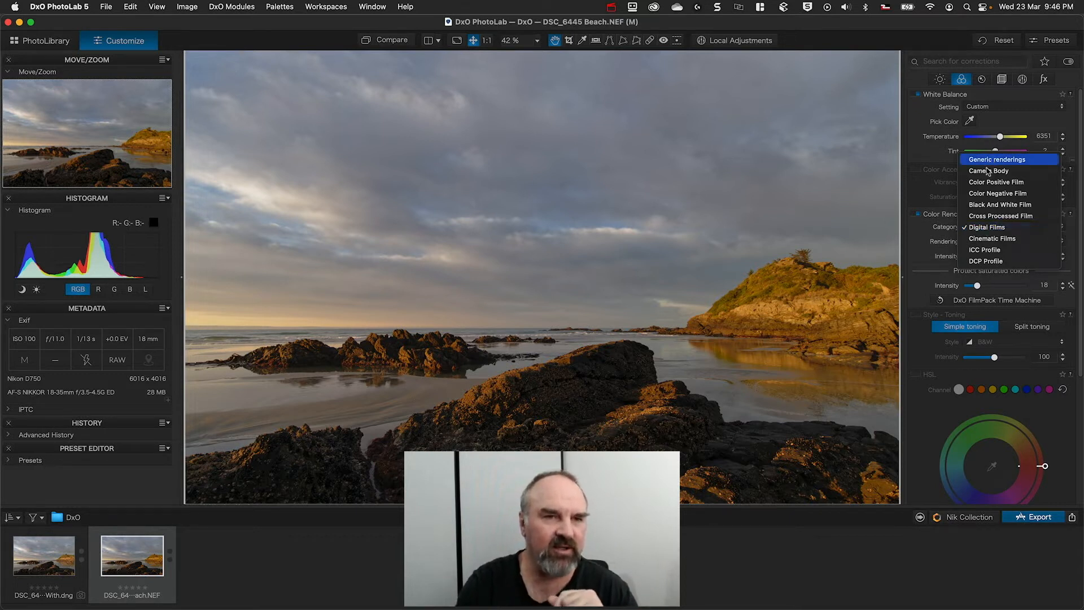
{"action": "left_click", "coordinate": [989, 171]}
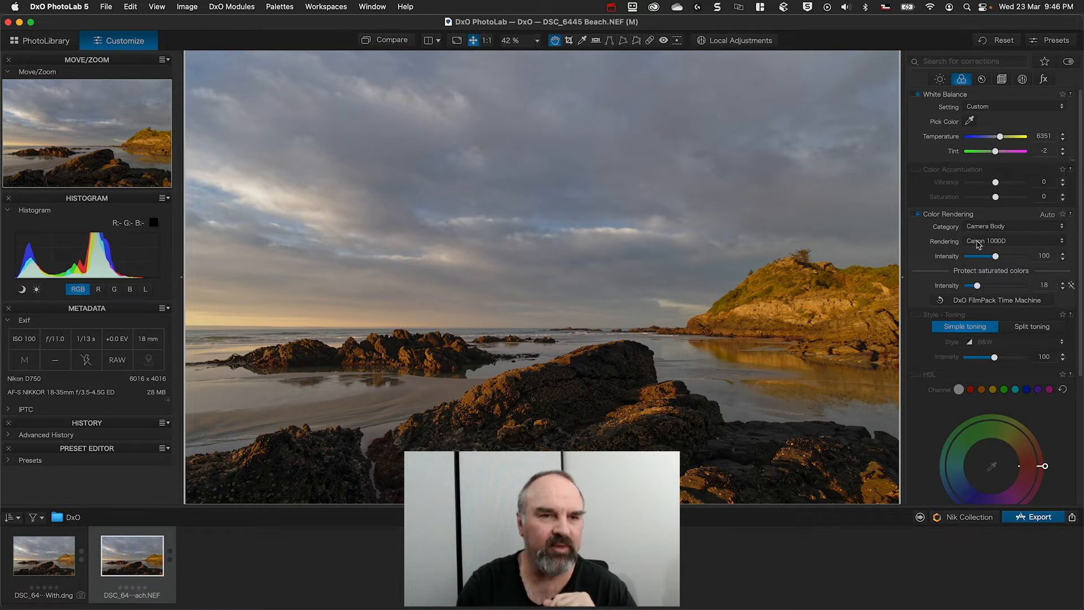
{"action": "left_click", "coordinate": [1015, 240]}
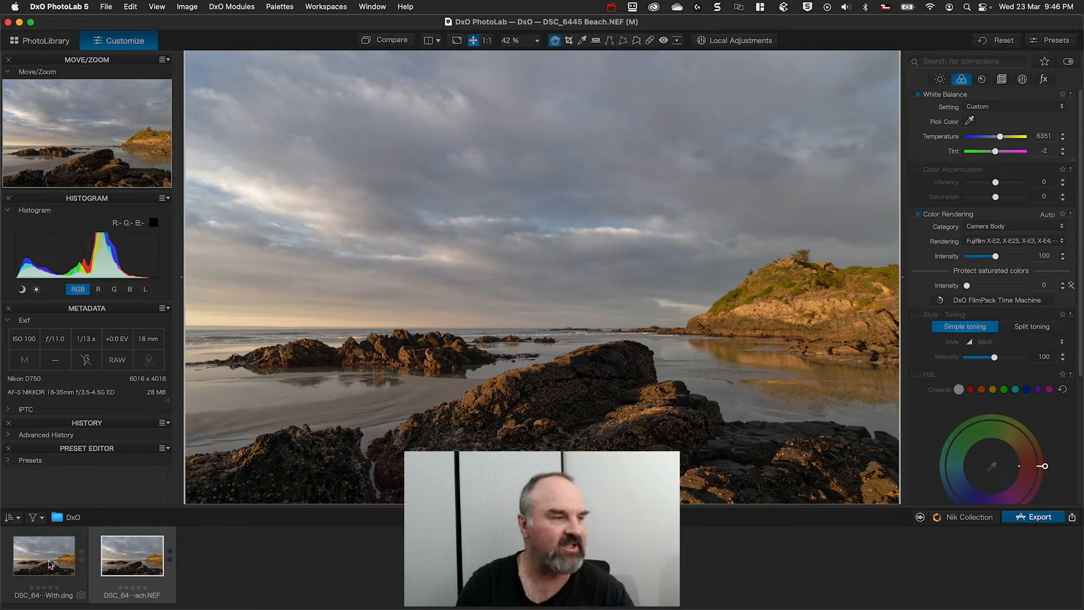
{"action": "left_click", "coordinate": [47, 563]}
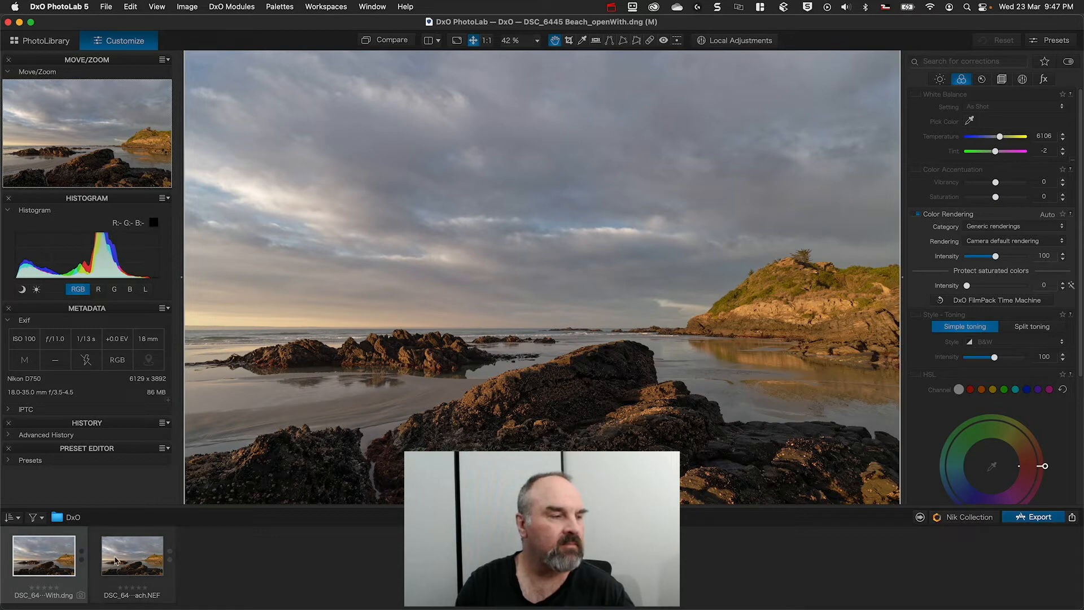
{"action": "left_click", "coordinate": [135, 560]}
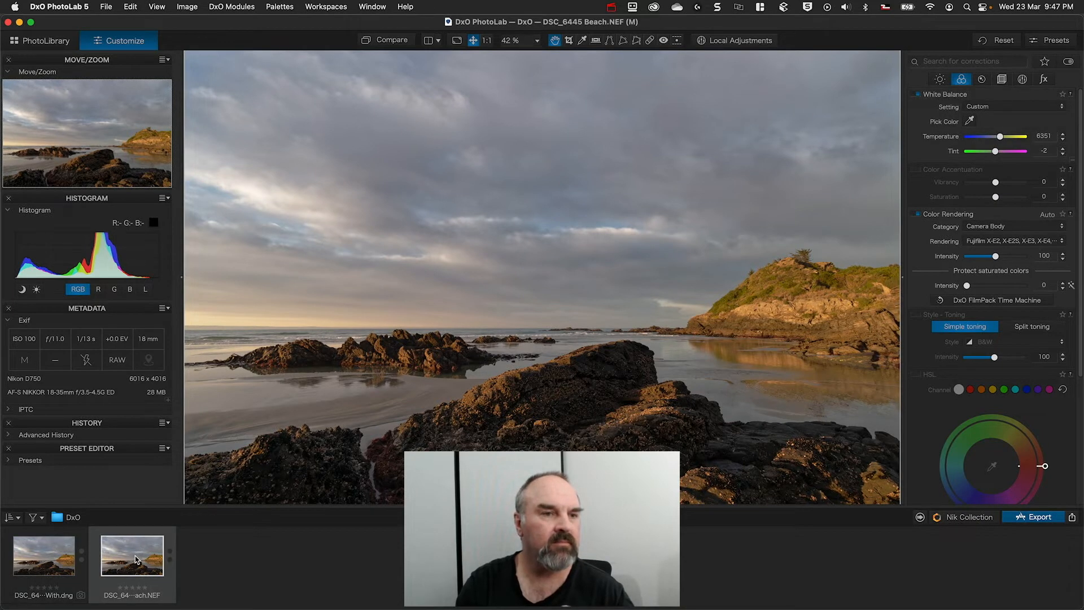
{"action": "left_click", "coordinate": [45, 561]}
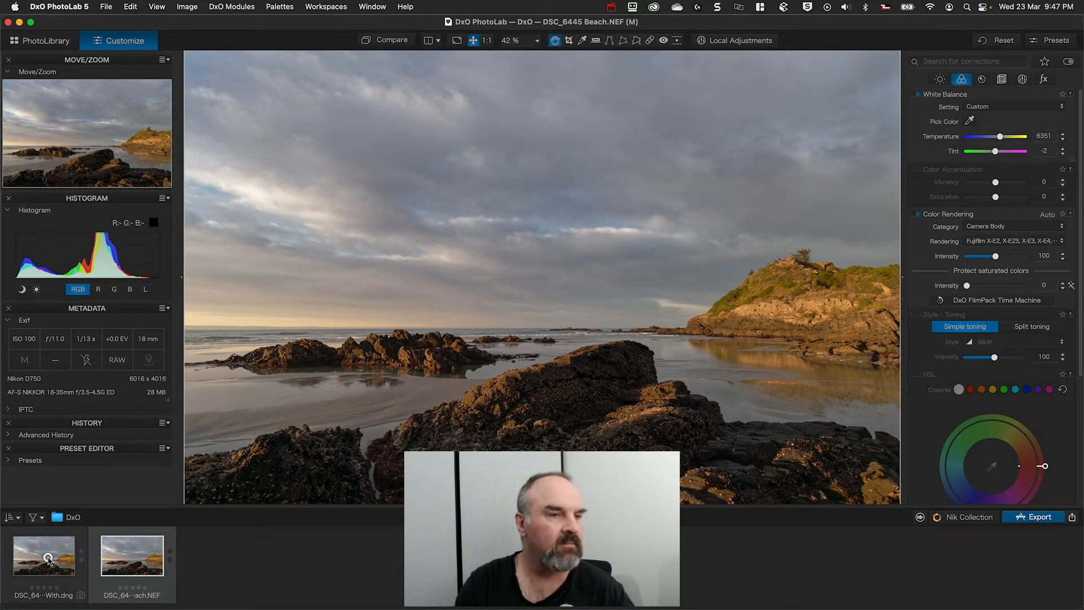
{"action": "left_click", "coordinate": [47, 562]}
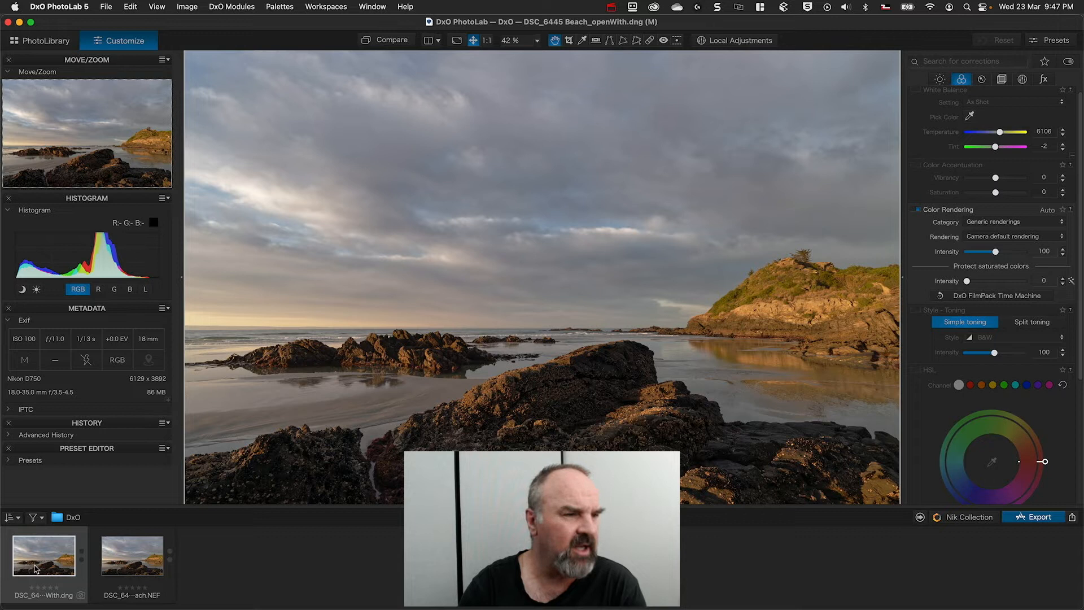
{"action": "mouse_move", "coordinate": [35, 575]}
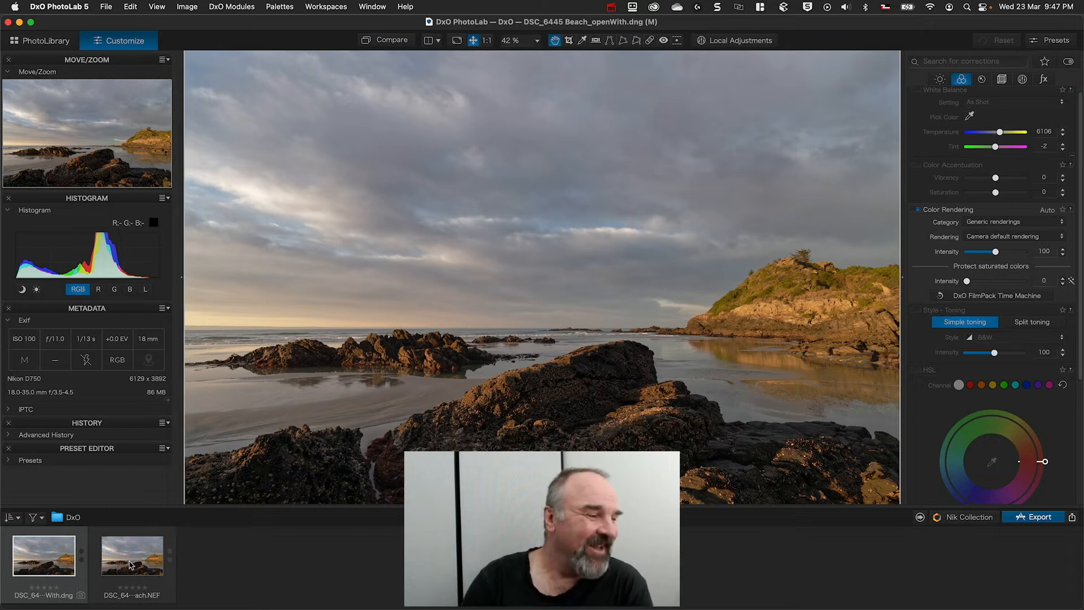
- Remove the DNG copy from disk and bring up the NEF's context menu for a virtual copy
{"action": "right_click", "coordinate": [40, 565]}
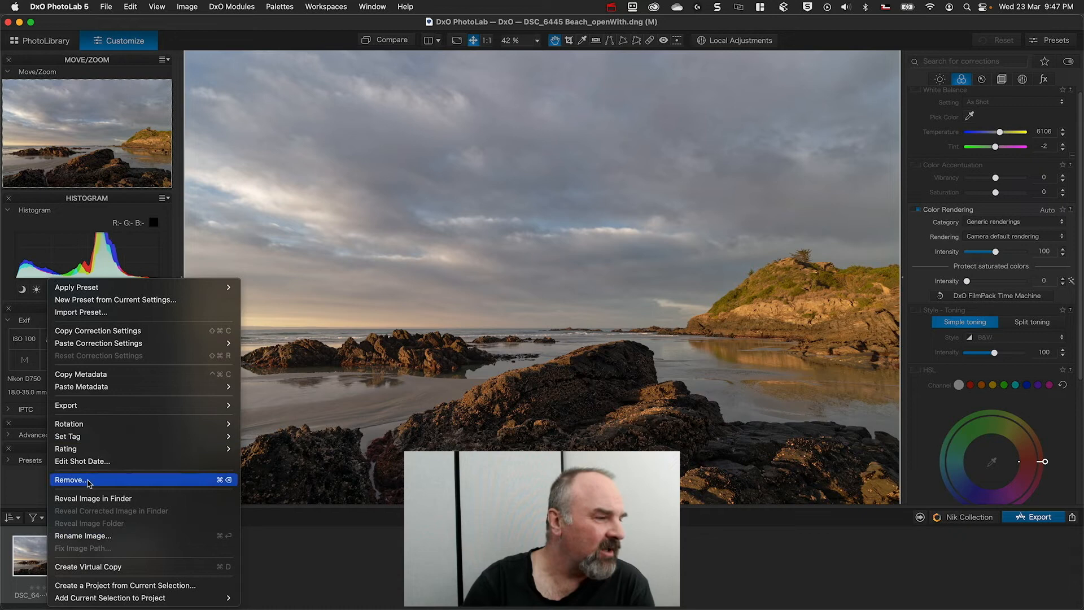
{"action": "left_click", "coordinate": [69, 480]}
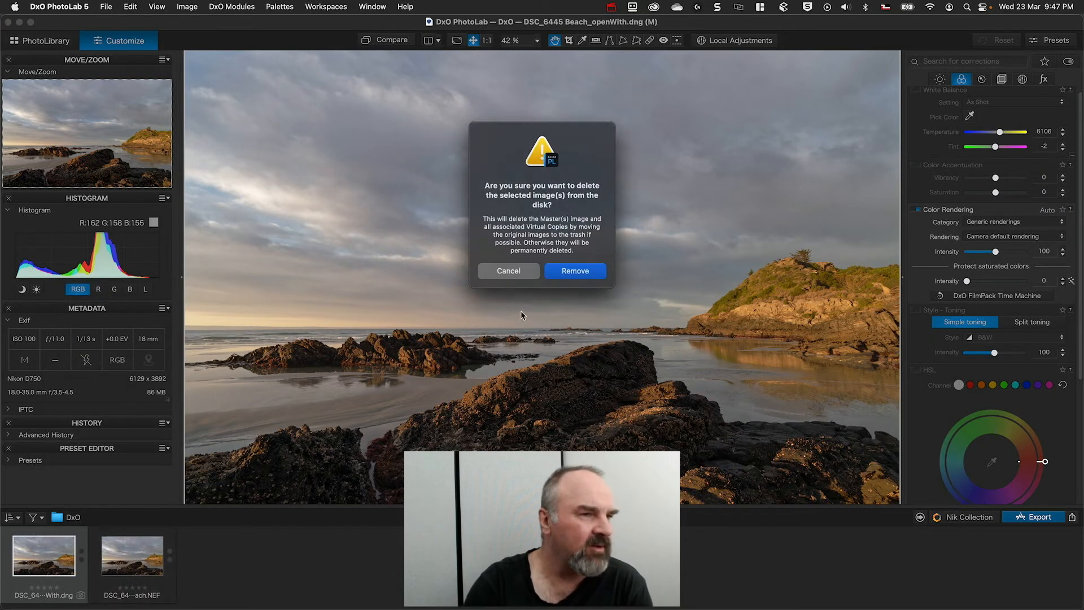
{"action": "left_click", "coordinate": [575, 271]}
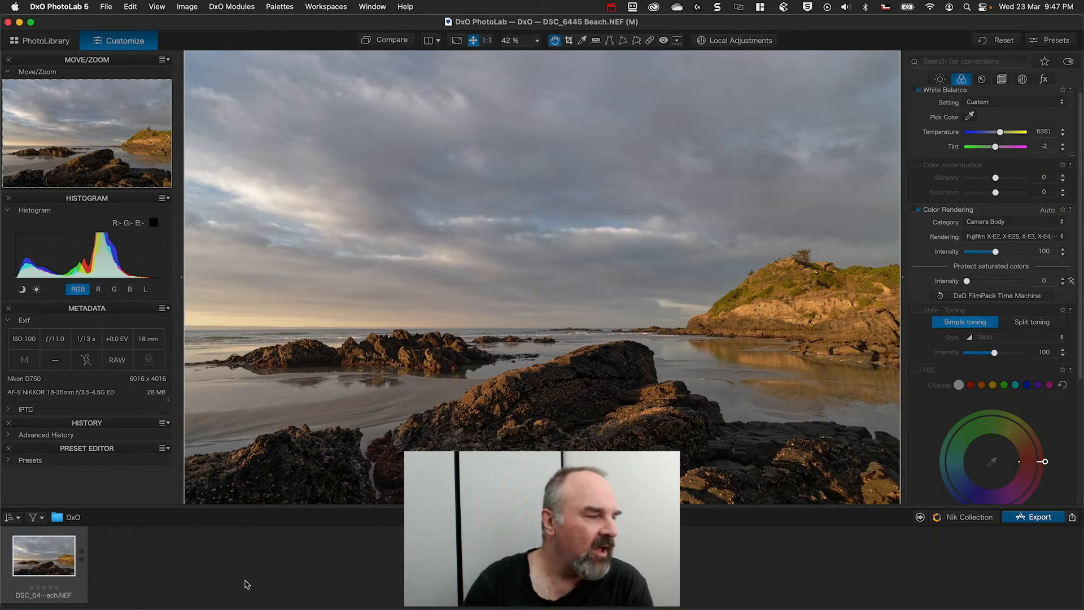
{"action": "right_click", "coordinate": [41, 563]}
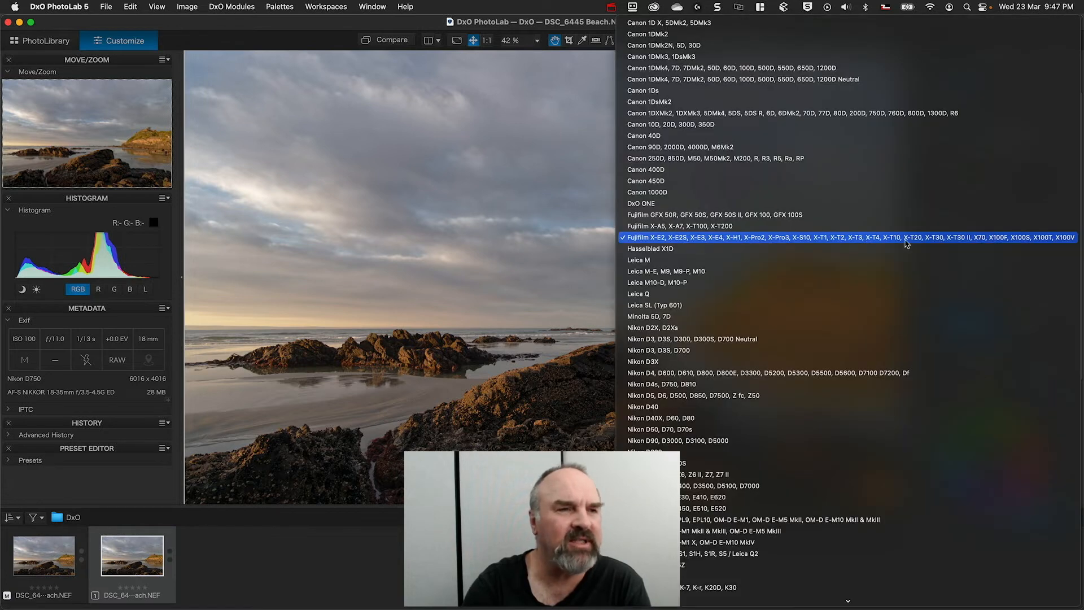
{"action": "mouse_move", "coordinate": [741, 373]}
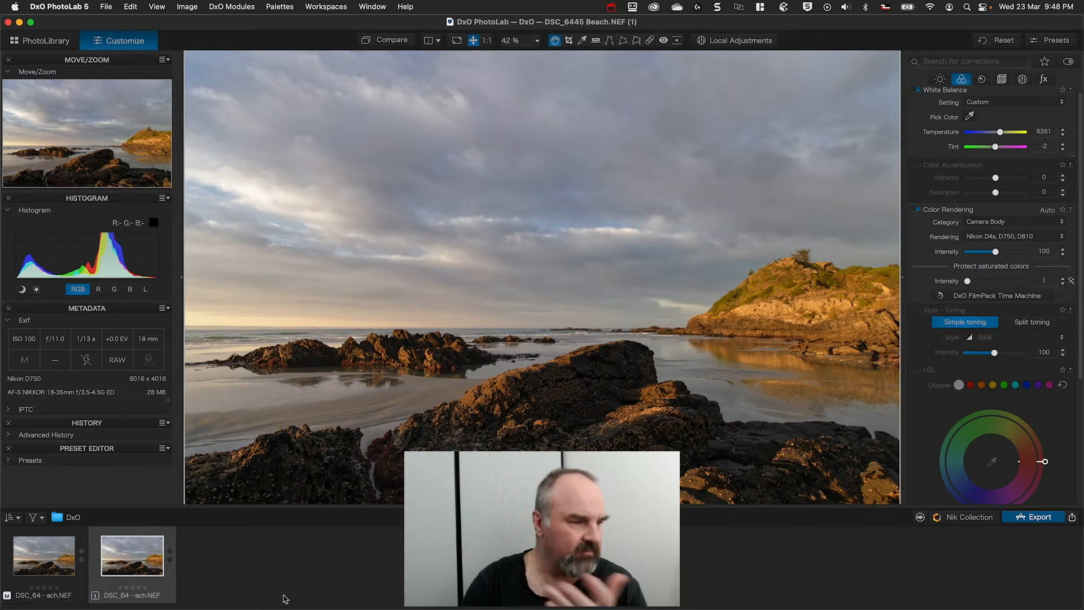
- Compare the master NEF with the Nikon-rendered virtual copy, ending on the master
{"action": "left_click", "coordinate": [47, 562]}
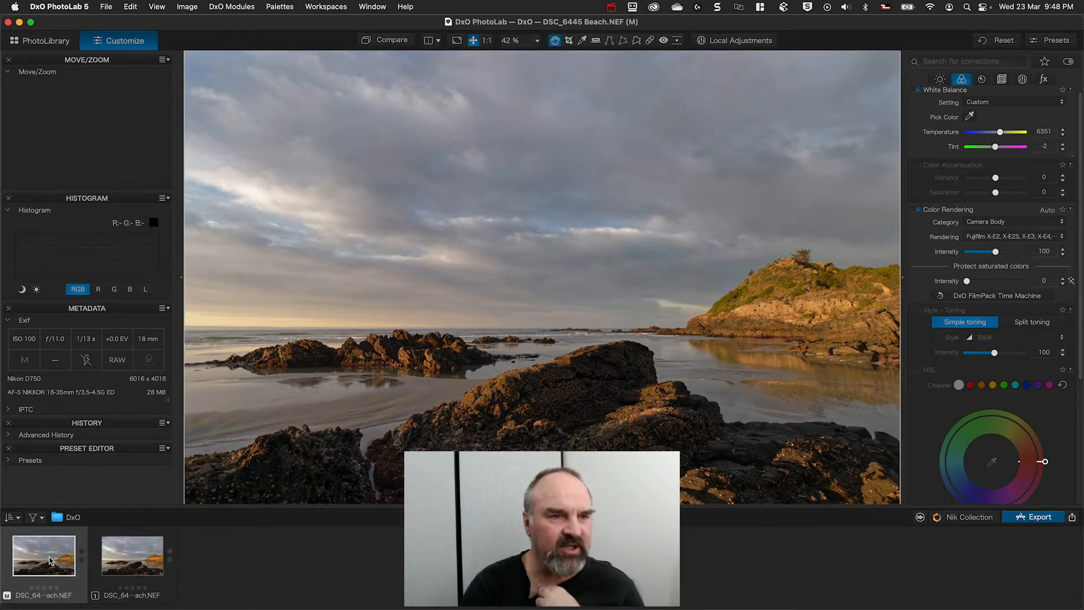
{"action": "left_click", "coordinate": [136, 563]}
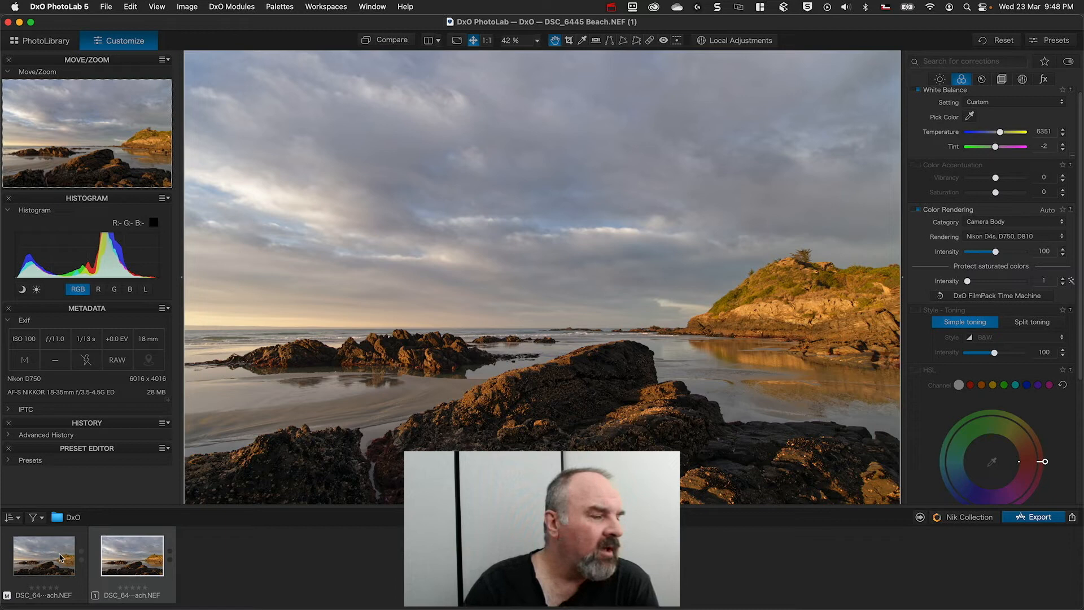
{"action": "left_click", "coordinate": [50, 560]}
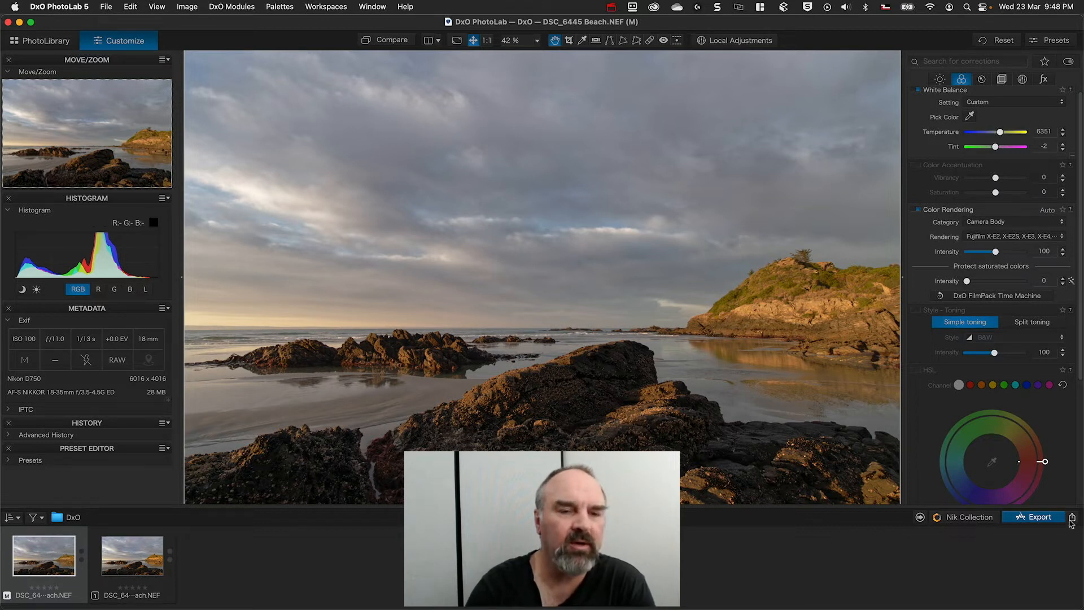
- Export the master NEF to disk as a DNG with all corrections applied
{"action": "left_click", "coordinate": [1032, 518]}
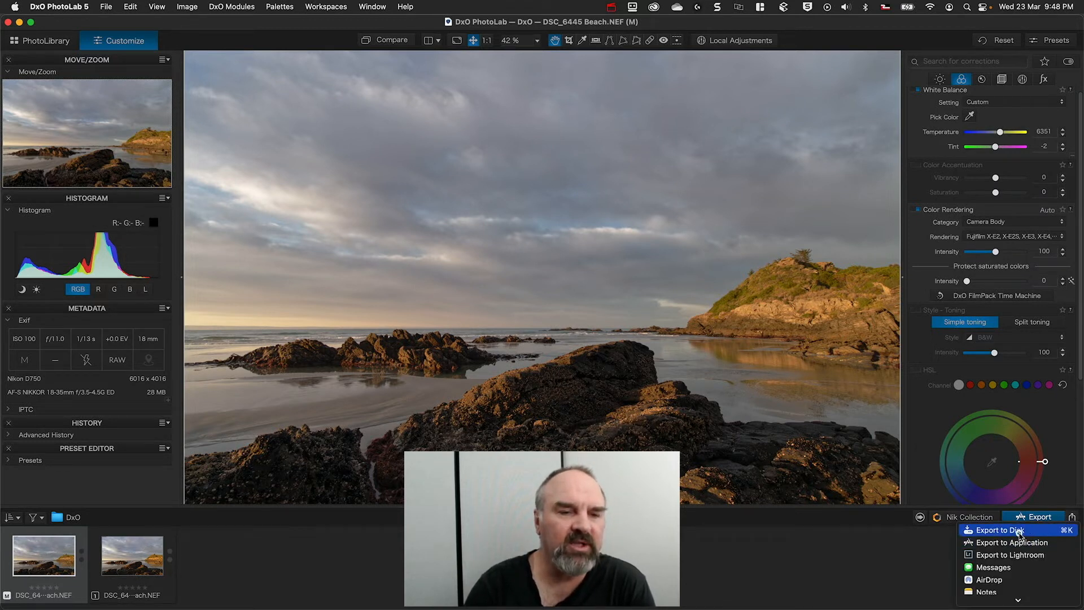
{"action": "left_click", "coordinate": [1001, 530]}
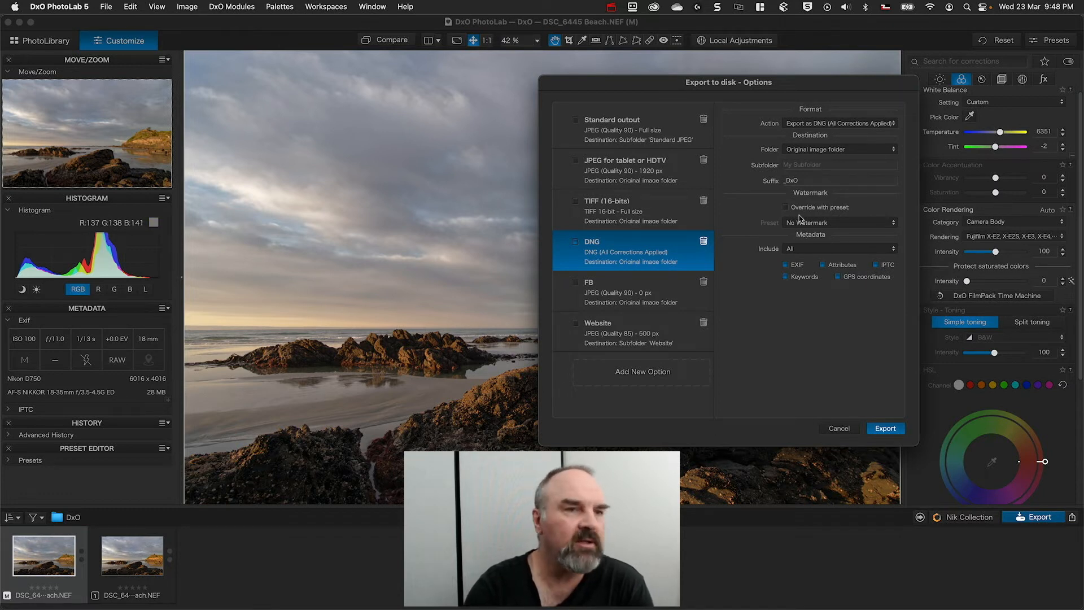
{"action": "left_click", "coordinate": [886, 428]}
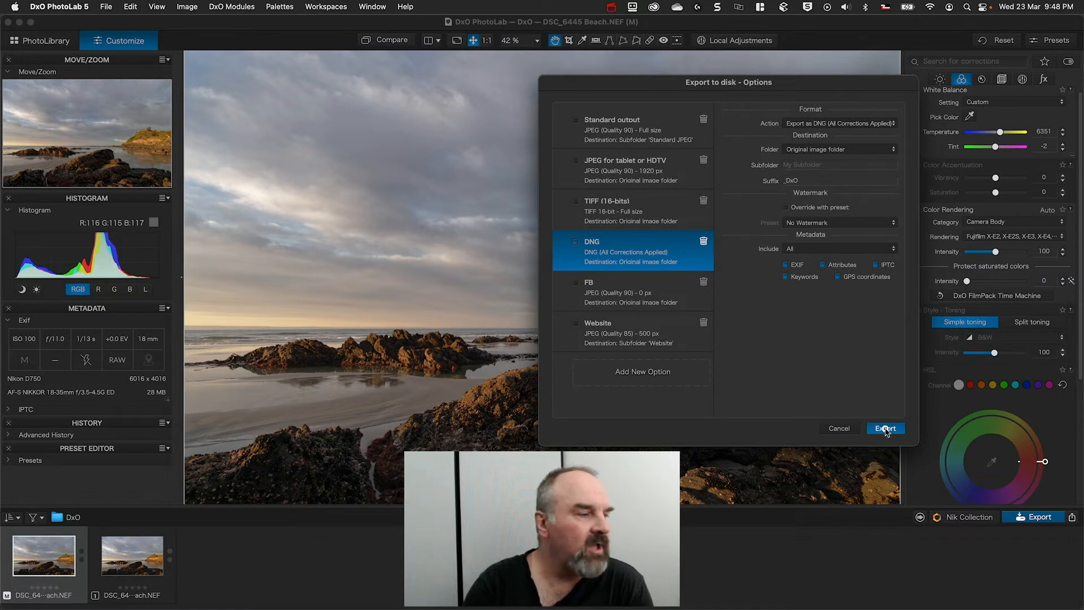
{"action": "left_click", "coordinate": [885, 428]}
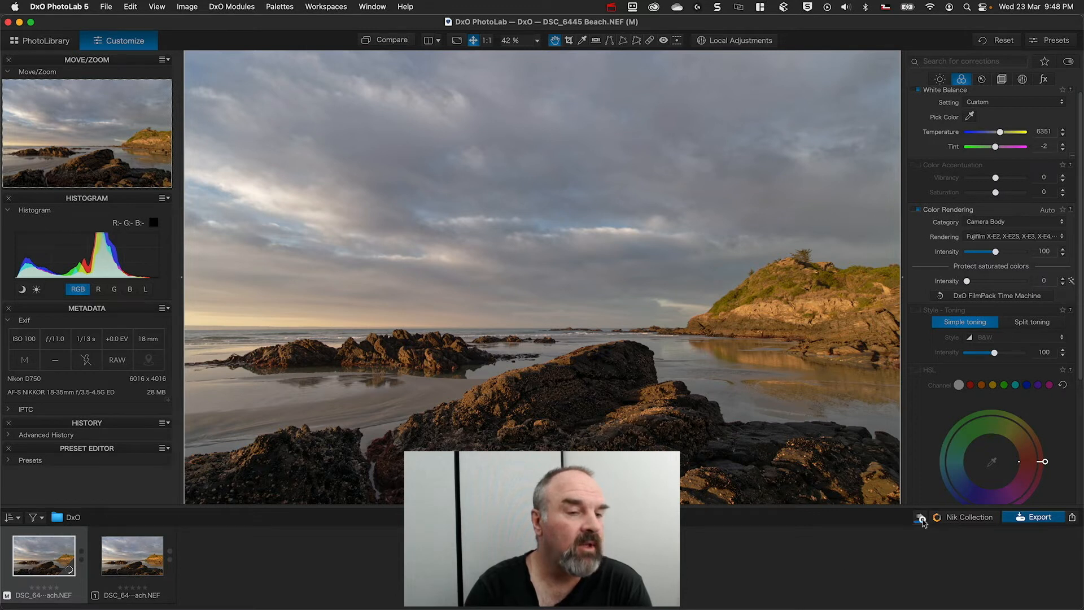
- Check the export progress until done, then select the new DNG in the filmstrip
{"action": "left_click", "coordinate": [920, 517]}
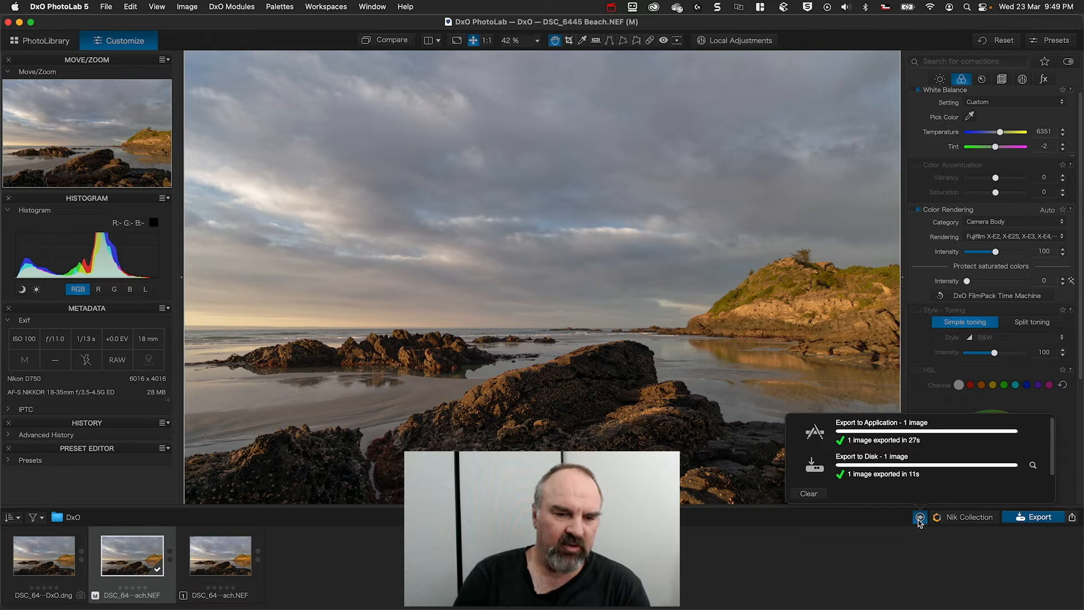
{"action": "mouse_move", "coordinate": [703, 585]}
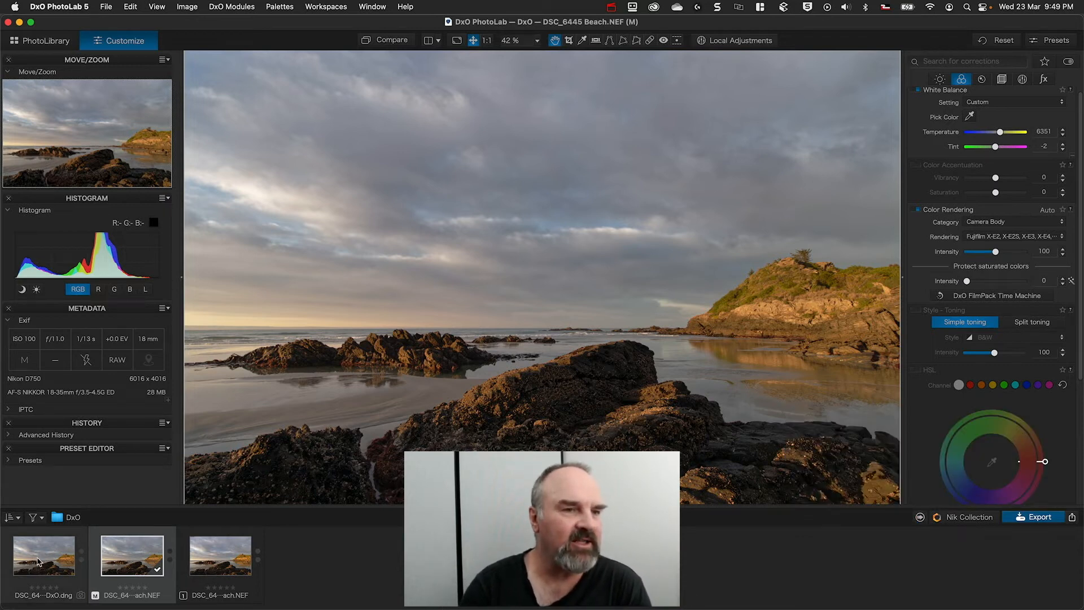
{"action": "left_click", "coordinate": [41, 562]}
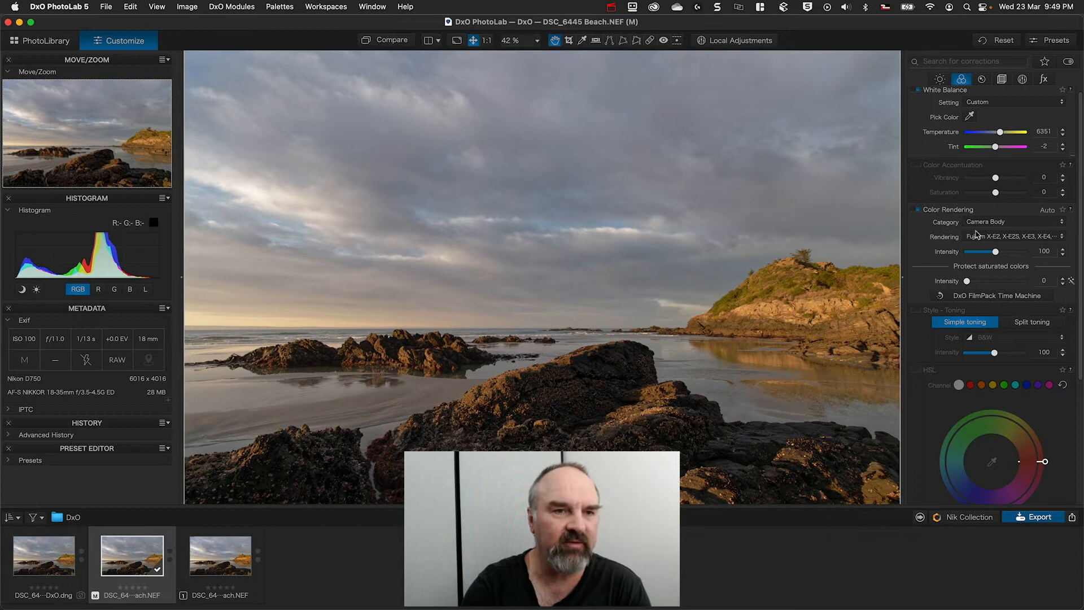
{"action": "left_click", "coordinate": [42, 563]}
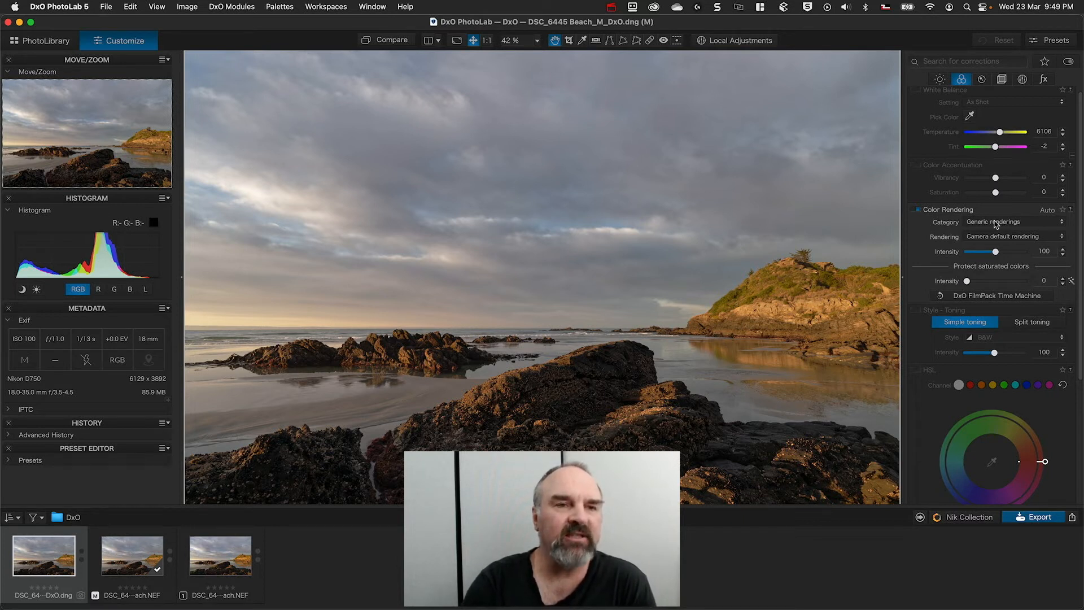
- Set the DNG's Color Rendering category to Digital Films (Fuji Astia Soft), then select the raw copy
{"action": "left_click", "coordinate": [1012, 221]}
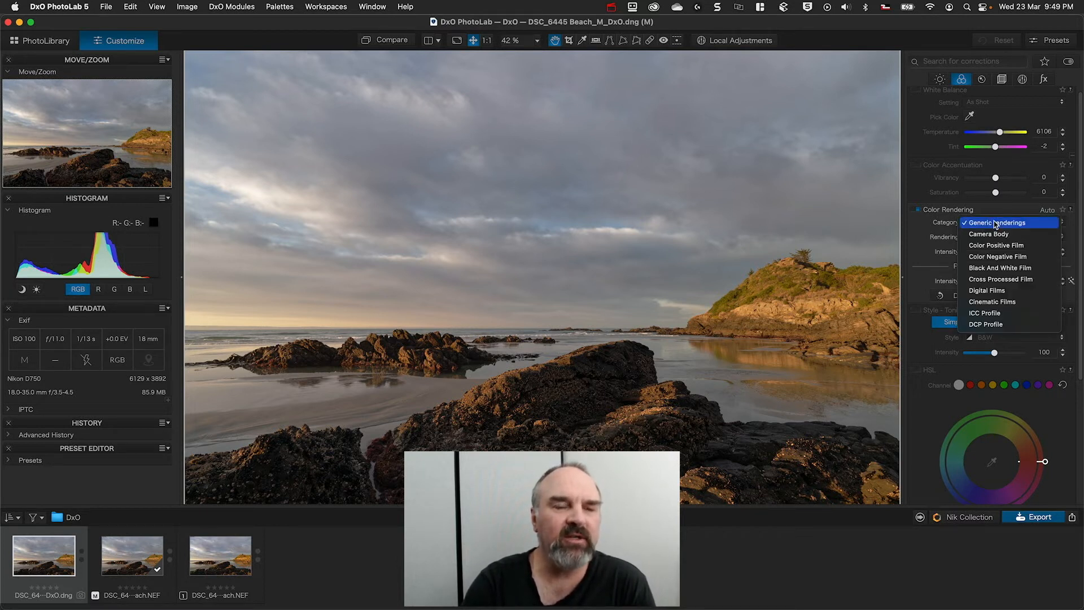
{"action": "mouse_move", "coordinate": [997, 256]}
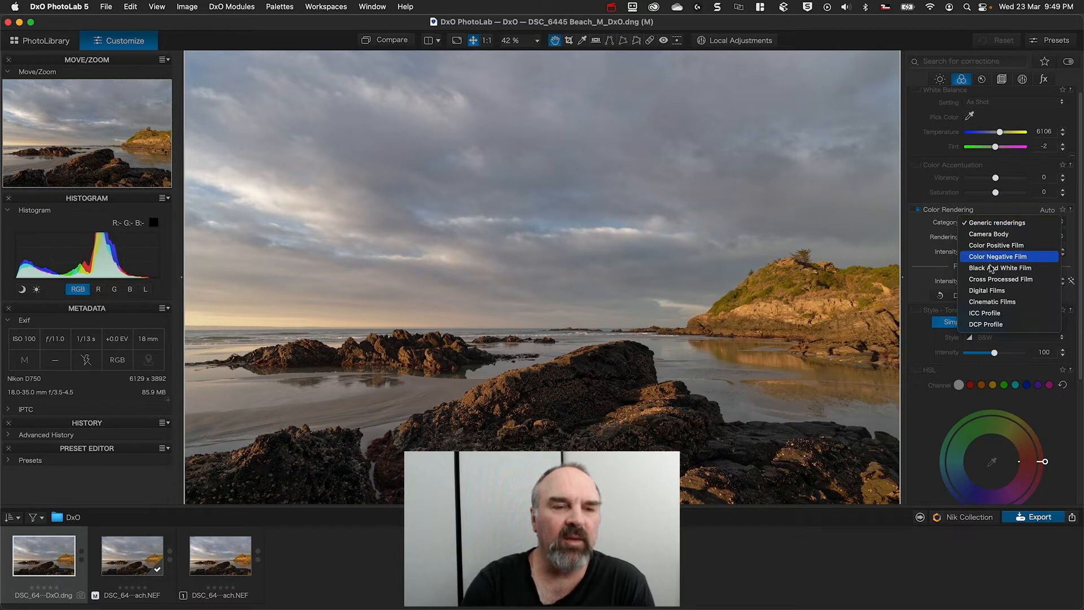
{"action": "left_click", "coordinate": [988, 290]}
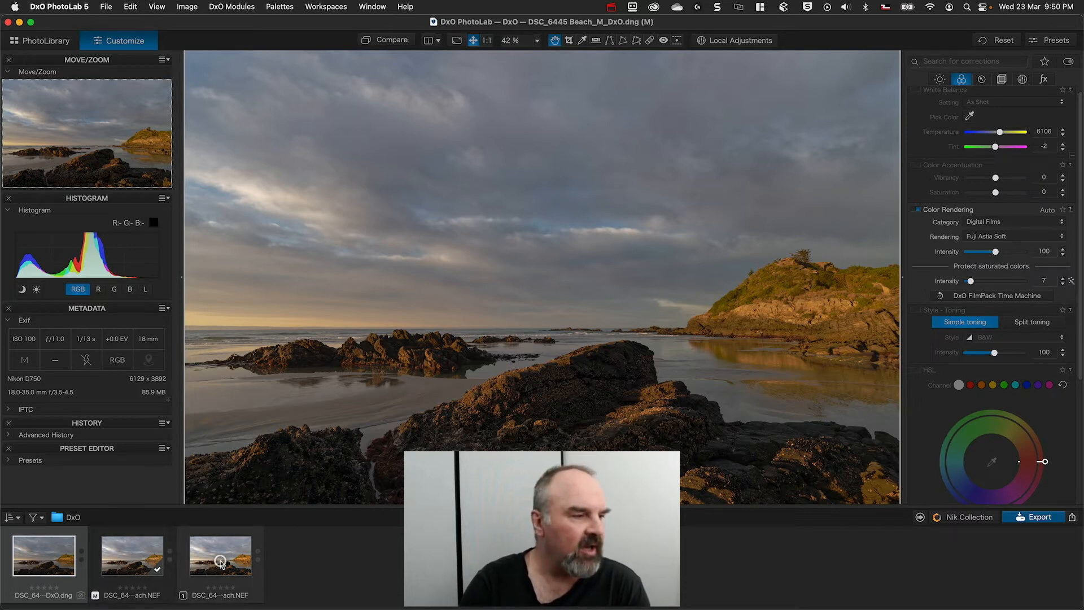
{"action": "left_click", "coordinate": [221, 563]}
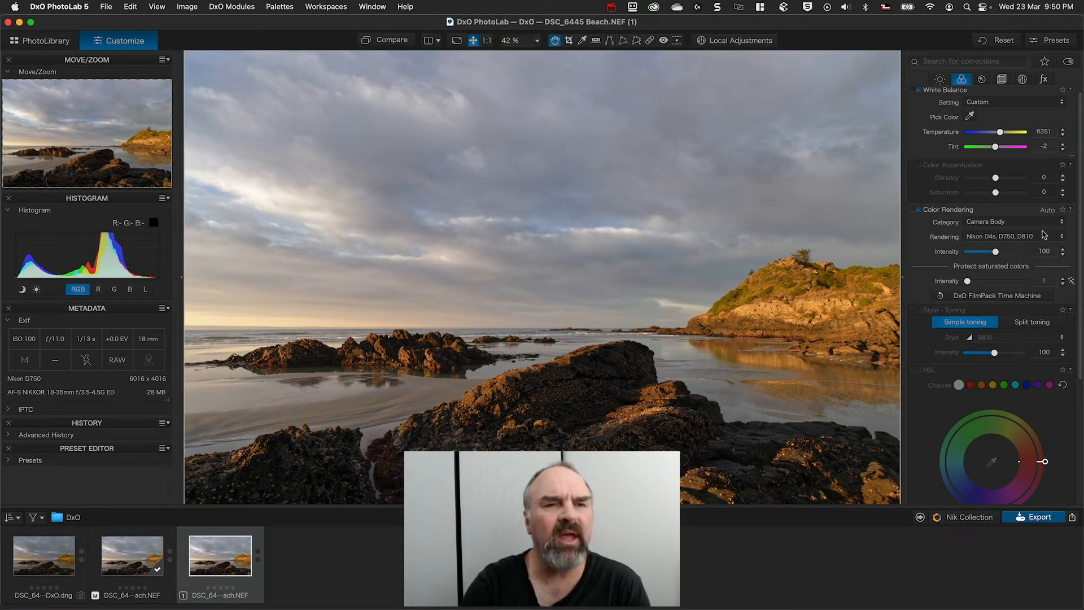
- Set the virtual copy to Digital Films Fuji Astia Soft with saturated colour protection at 18
{"action": "left_click", "coordinate": [1015, 222]}
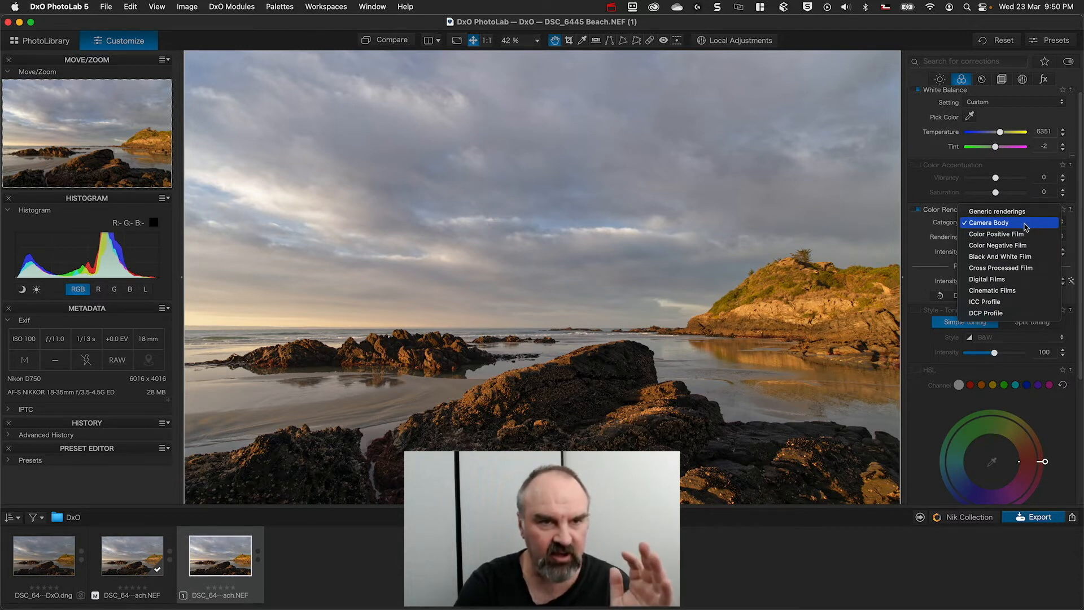
{"action": "left_click", "coordinate": [988, 279]}
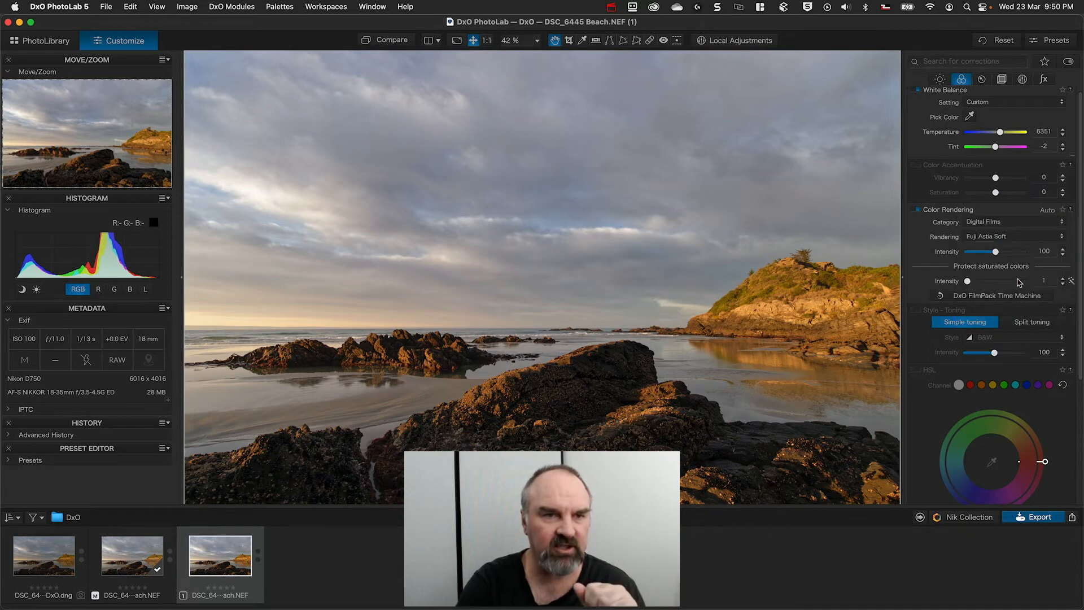
{"action": "left_click_drag", "start_coordinate": [976, 281], "coordinate": [984, 281]}
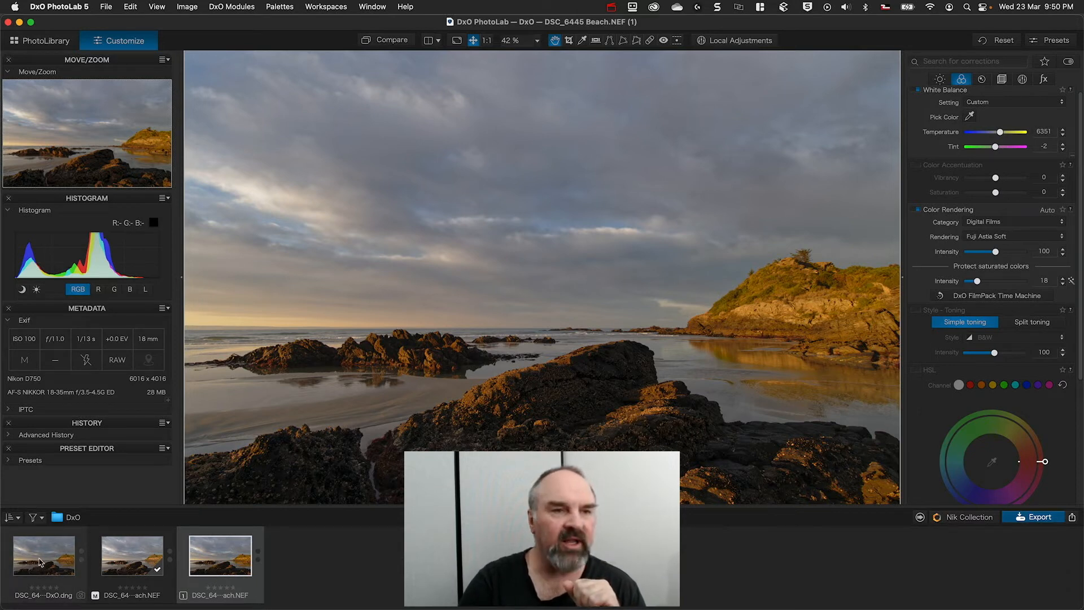
- Flip between the DNG and the raw copy thumbnails to compare the renderings
{"action": "left_click", "coordinate": [43, 563]}
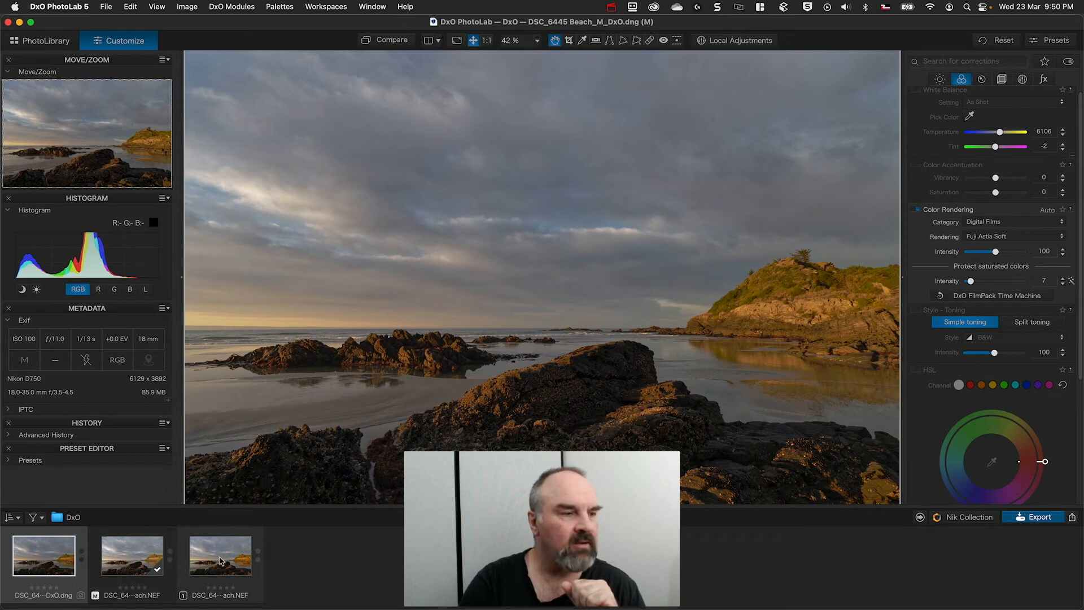
{"action": "left_click", "coordinate": [221, 560]}
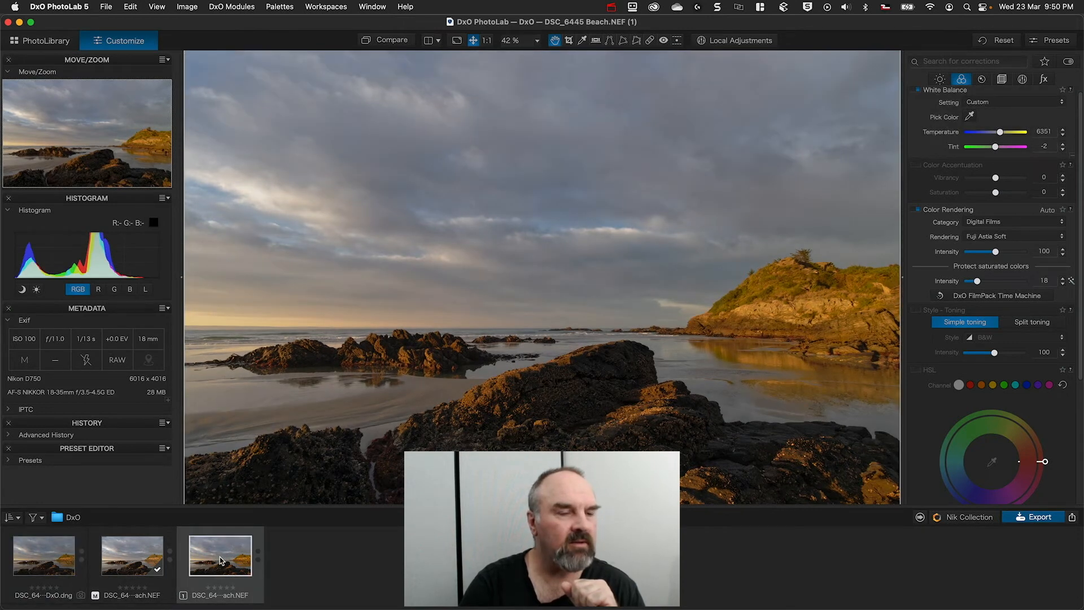
{"action": "left_click", "coordinate": [43, 560]}
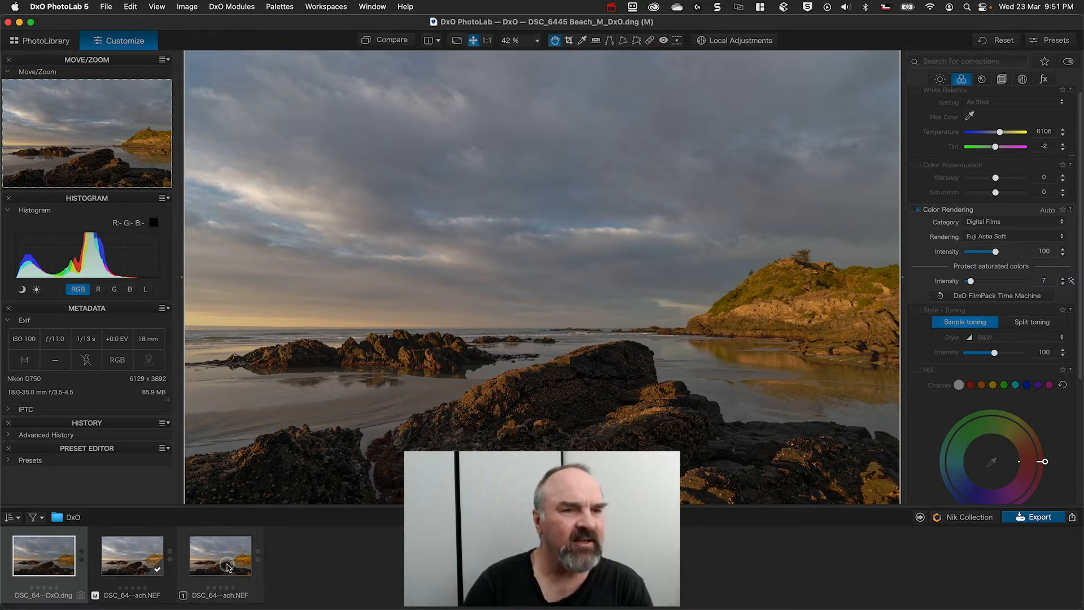
{"action": "left_click", "coordinate": [220, 567]}
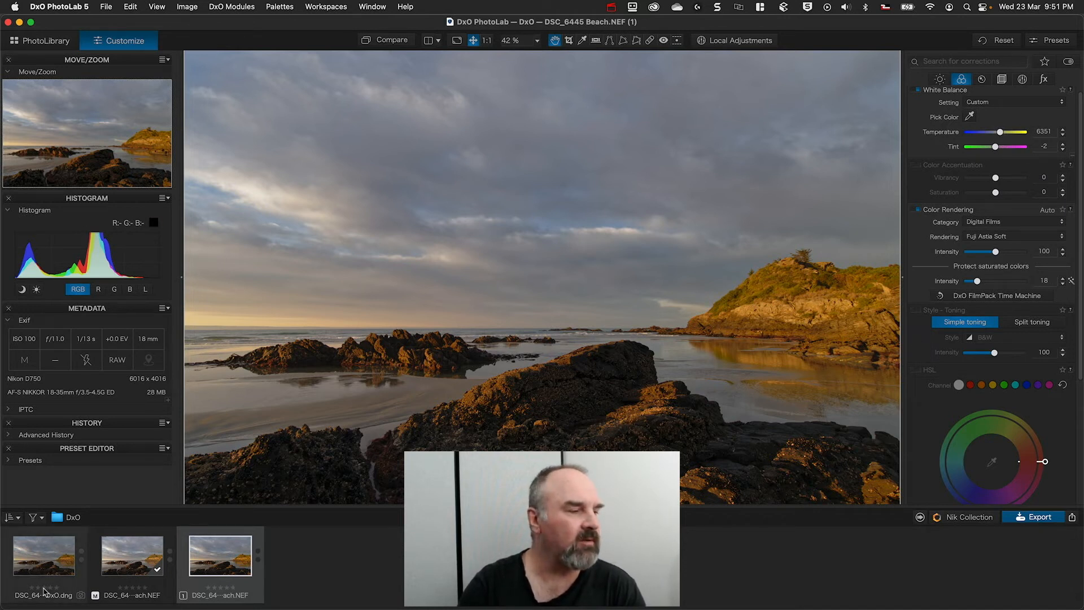
- Send the Fujifilm-rendered master NEF to Color Efex Pro 4 via the Nik Collection plugin selector
{"action": "left_click", "coordinate": [124, 562]}
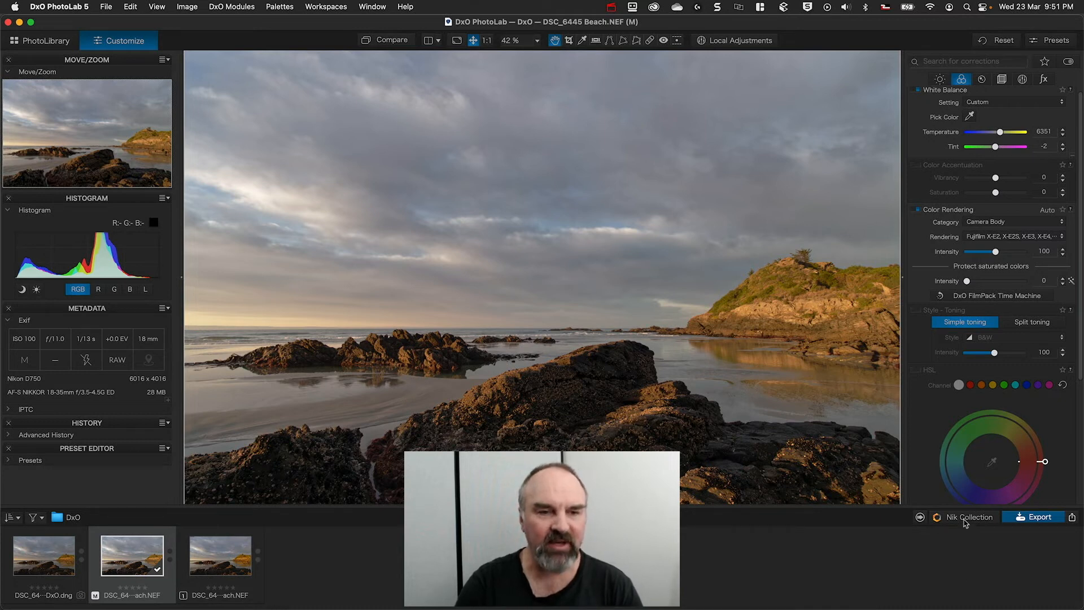
{"action": "left_click", "coordinate": [969, 517]}
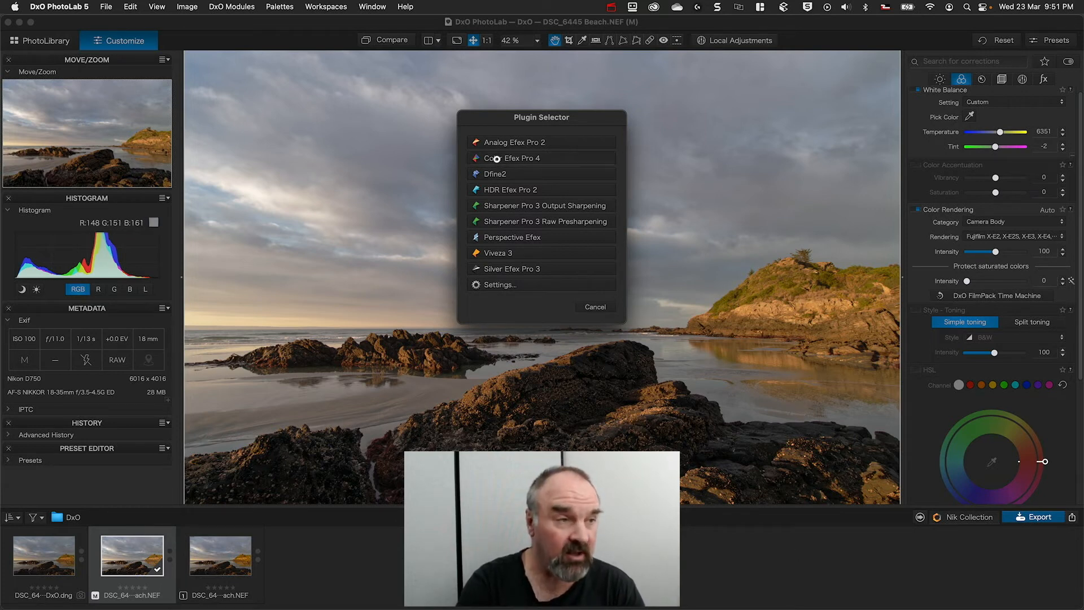
{"action": "left_click", "coordinate": [595, 308]}
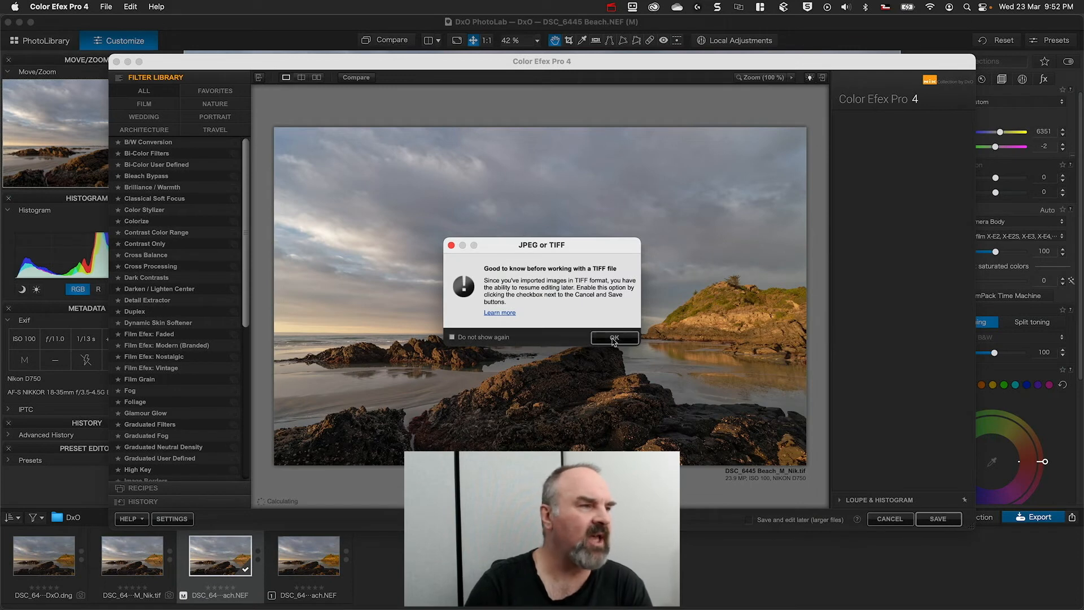
- Try Agfa Precisa 100 and Fuji Superia 400, settle on Fujichrome Astia 100F, and save back to PhotoLab
{"action": "left_click", "coordinate": [616, 338]}
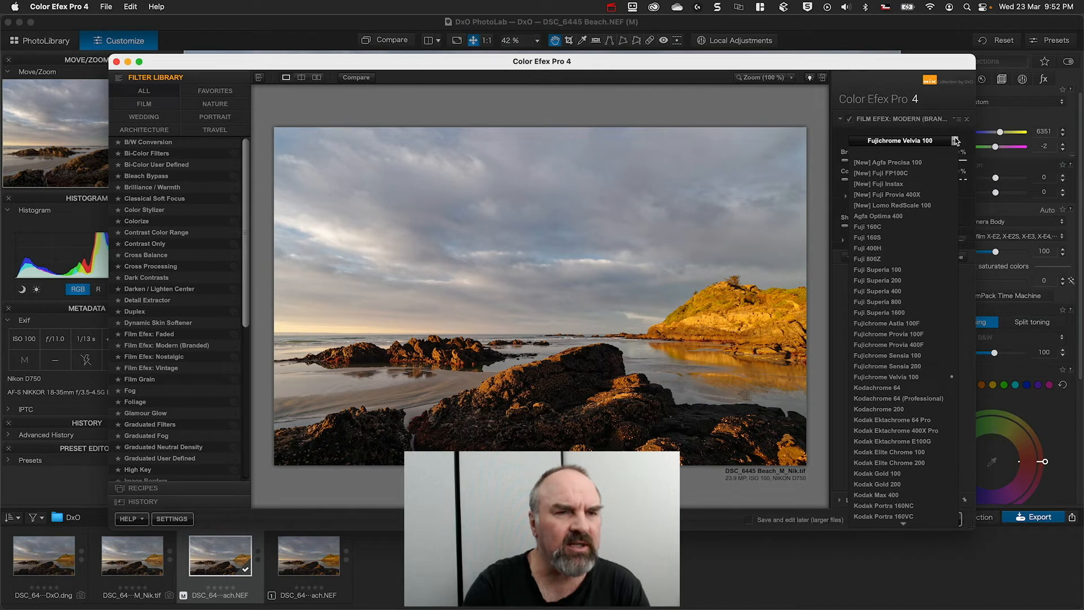
{"action": "left_click", "coordinate": [889, 162]}
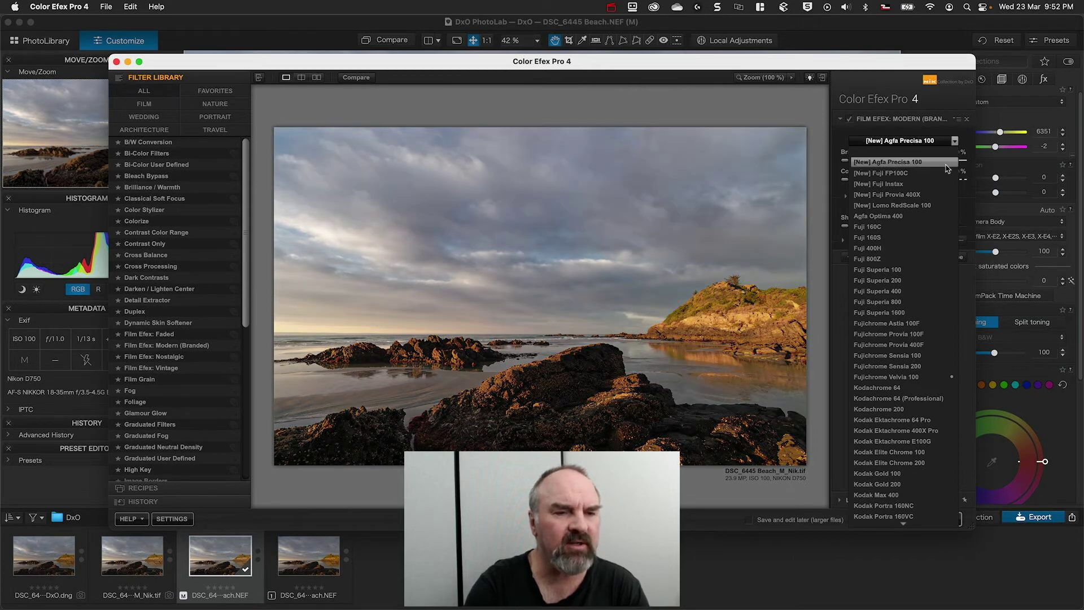
{"action": "left_click", "coordinate": [876, 290]}
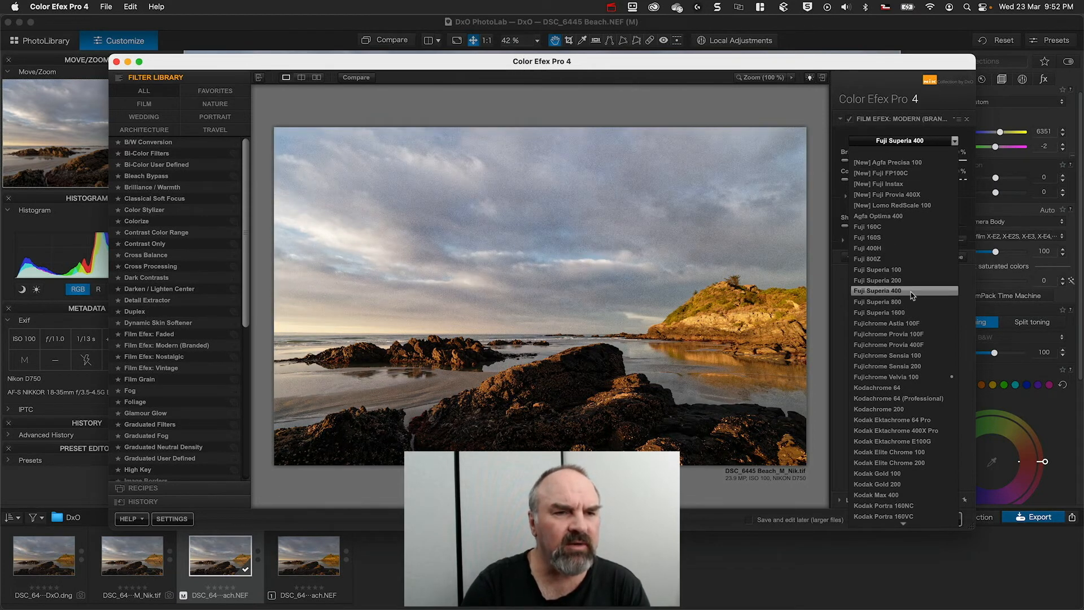
{"action": "left_click", "coordinate": [885, 323]}
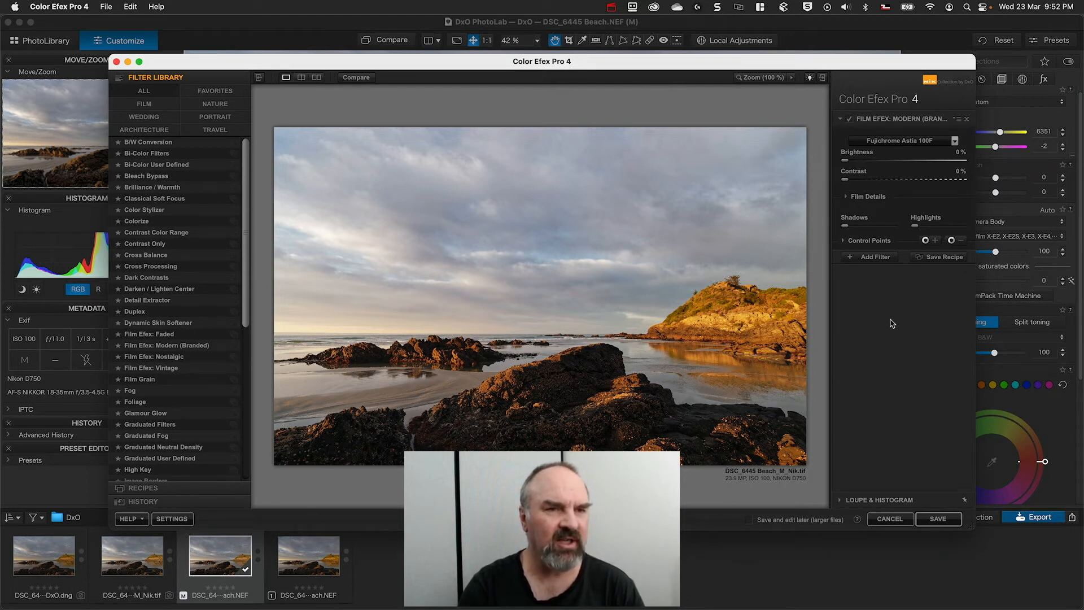
{"action": "mouse_move", "coordinate": [883, 309]}
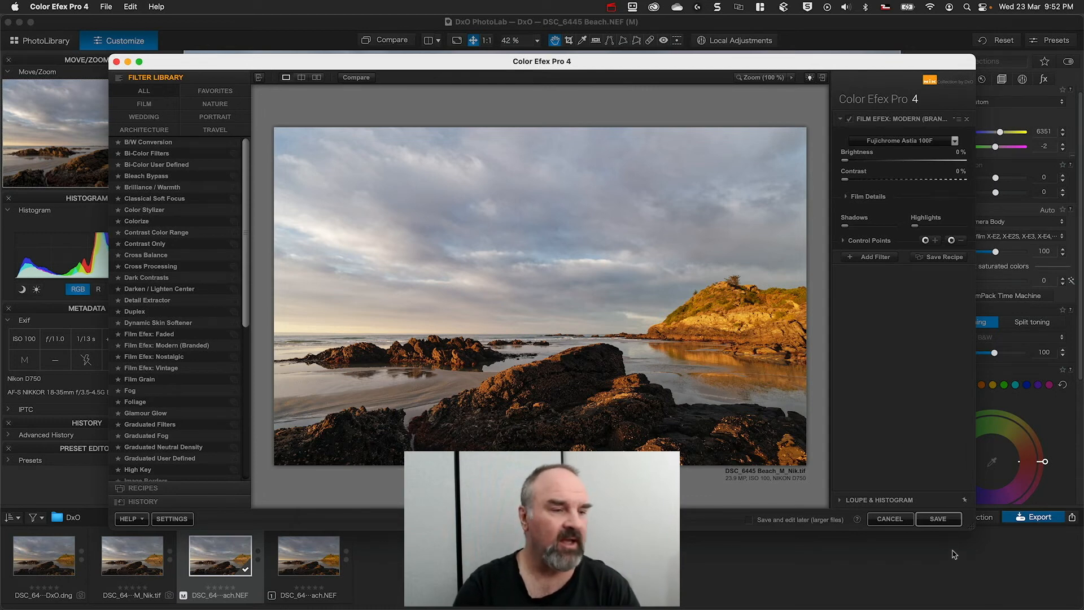
{"action": "left_click", "coordinate": [939, 518]}
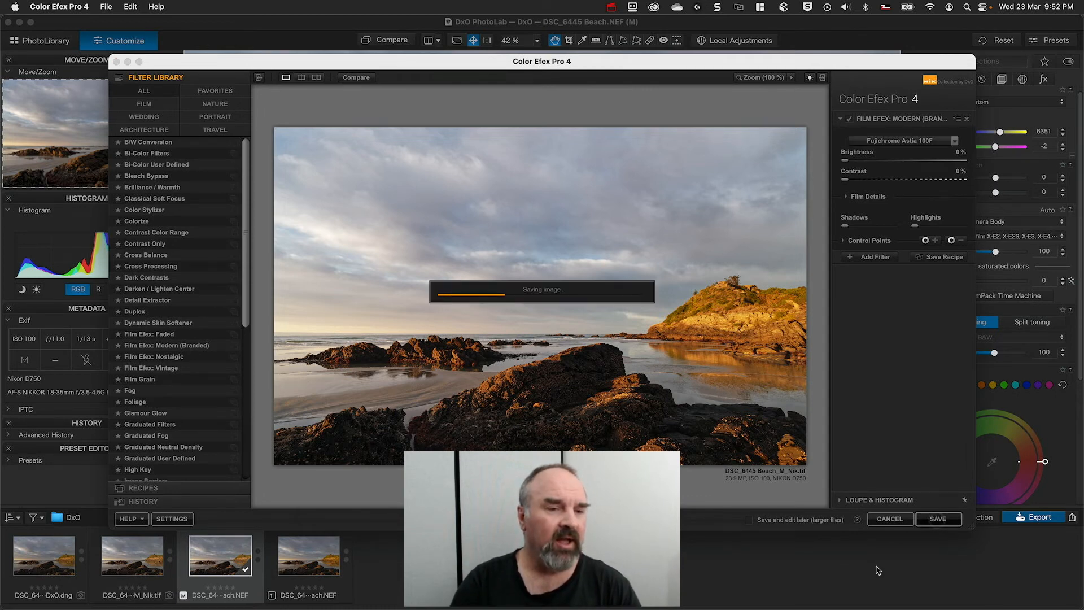
- Wait for Color Efex Pro 4 to finish saving and return to PhotoLab's Customize view
{"action": "left_click", "coordinate": [940, 518]}
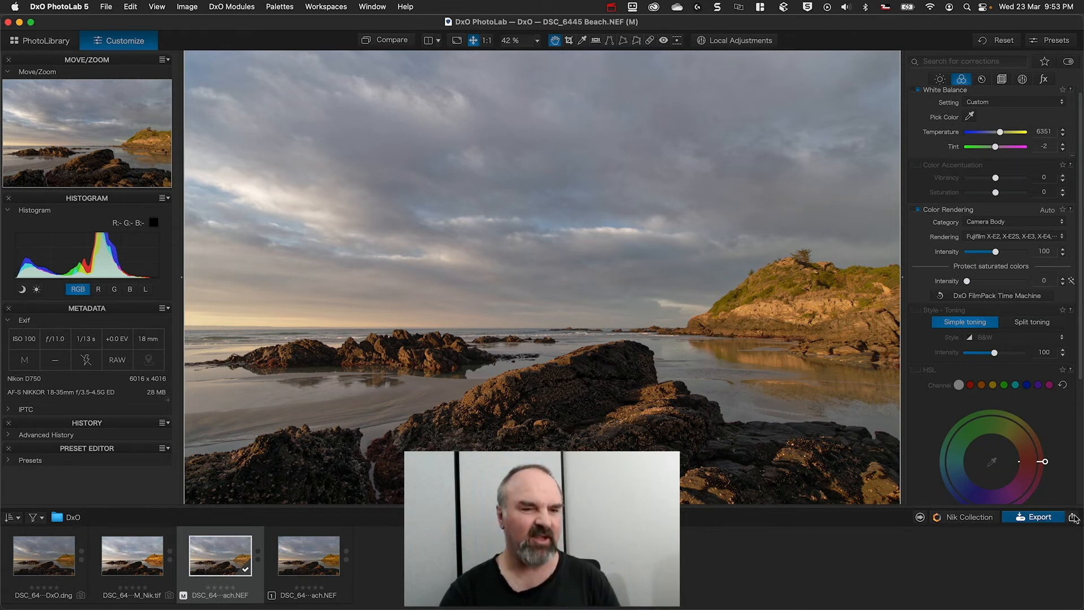
- Export the master NEF to DxO FilmPack 6 as a DNG with all corrections applied
{"action": "left_click", "coordinate": [1041, 517]}
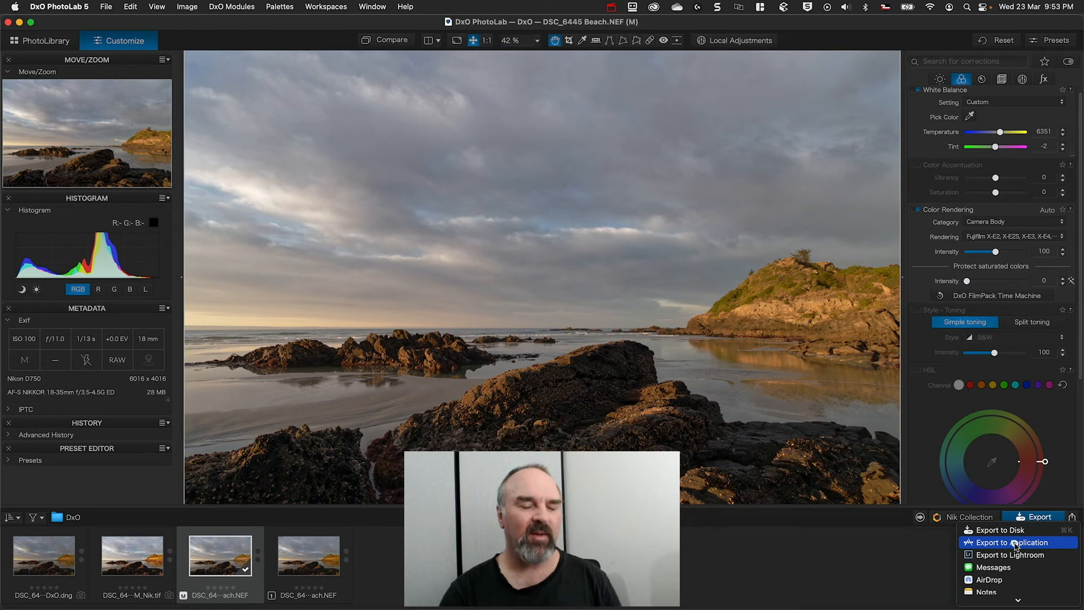
{"action": "left_click", "coordinate": [1009, 542]}
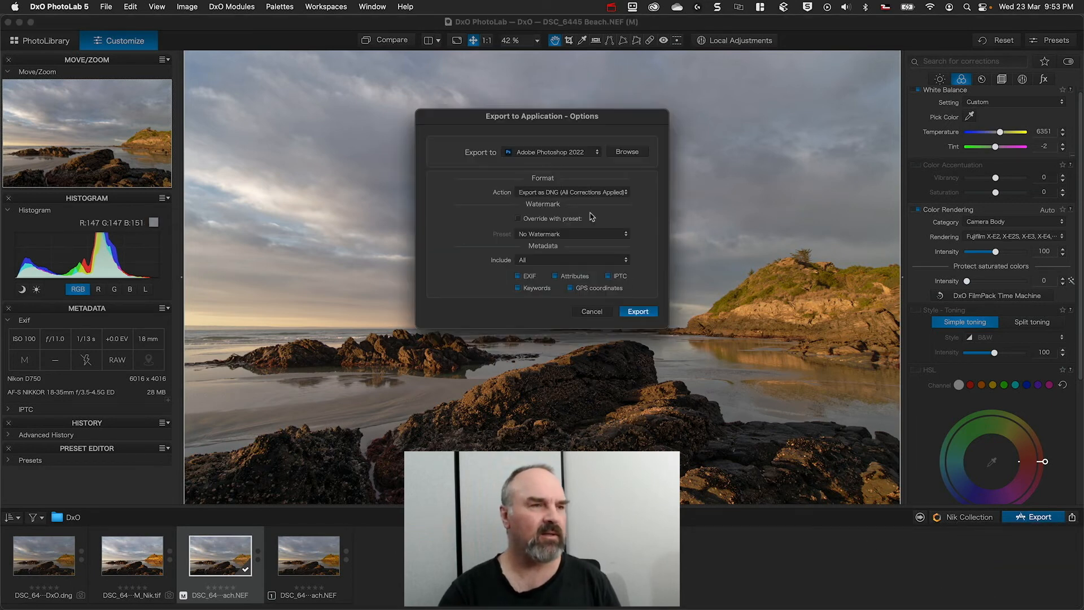
{"action": "left_click", "coordinate": [551, 151]}
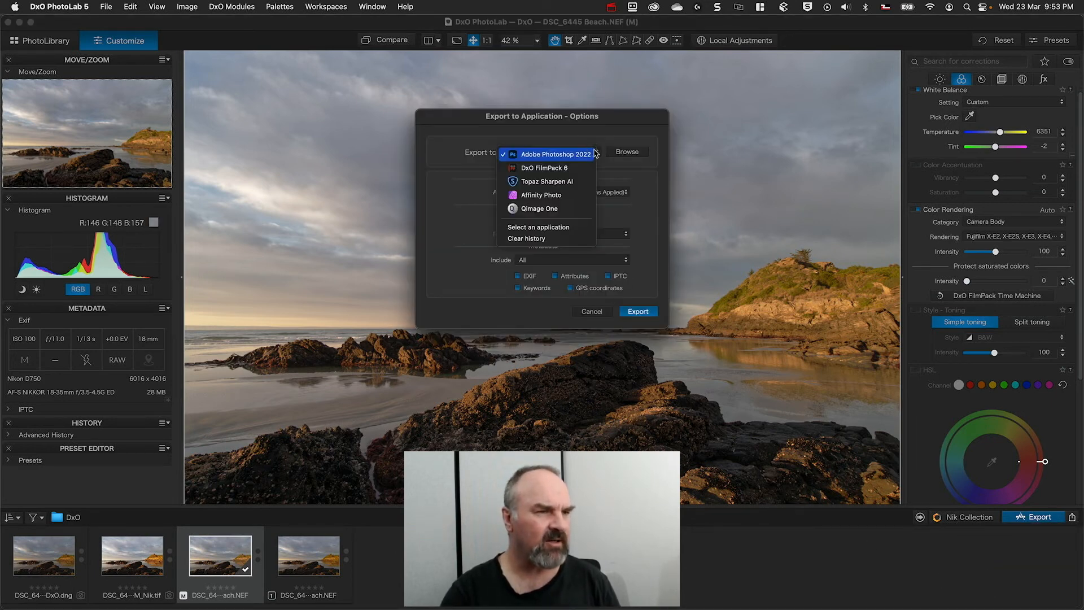
{"action": "mouse_move", "coordinate": [540, 168]}
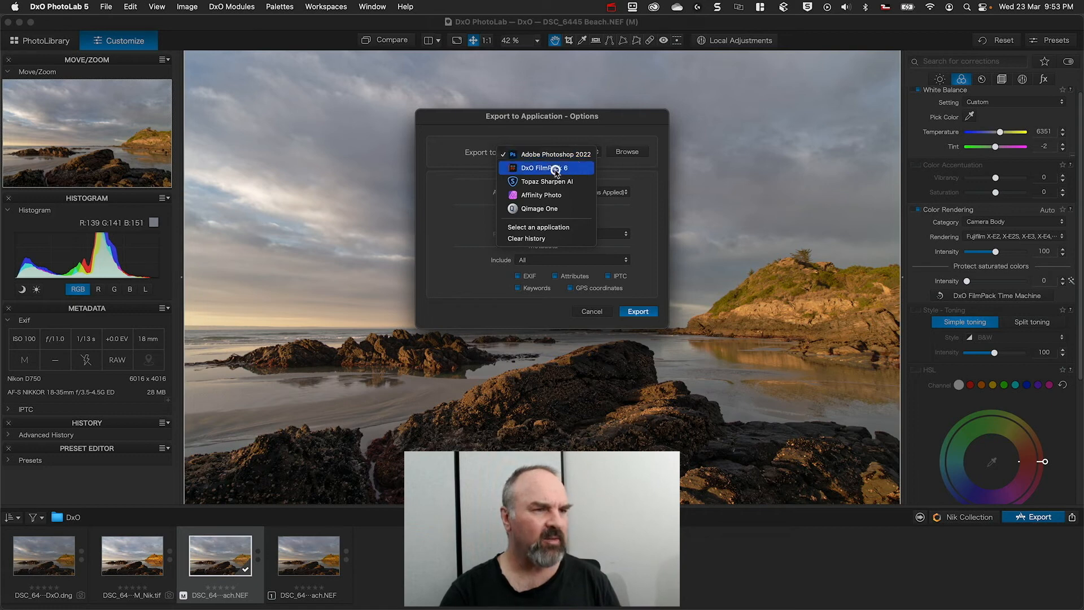
{"action": "left_click", "coordinate": [552, 167]}
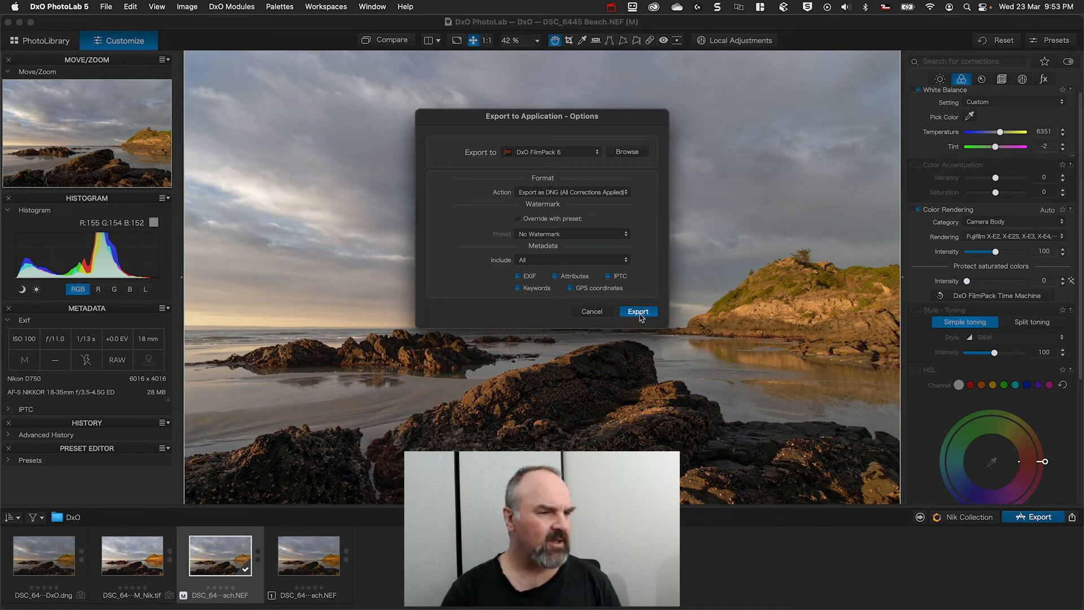
{"action": "left_click", "coordinate": [638, 312]}
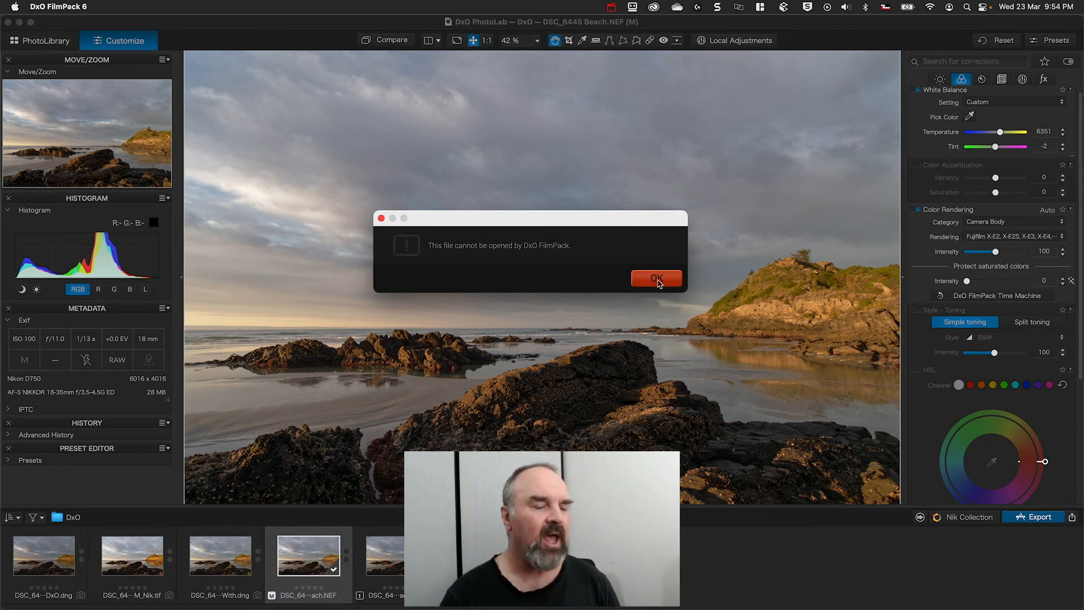
- Dismiss FilmPack's cannot-open error and select the DxO DNG beach photo in the filmstrip
{"action": "left_click", "coordinate": [660, 278]}
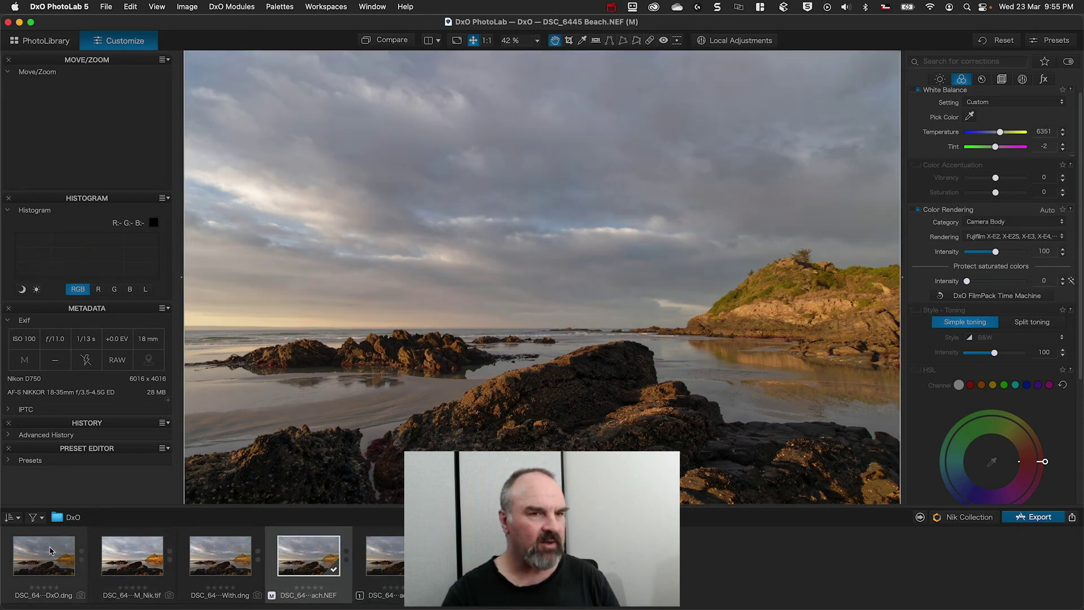
{"action": "left_click", "coordinate": [44, 563]}
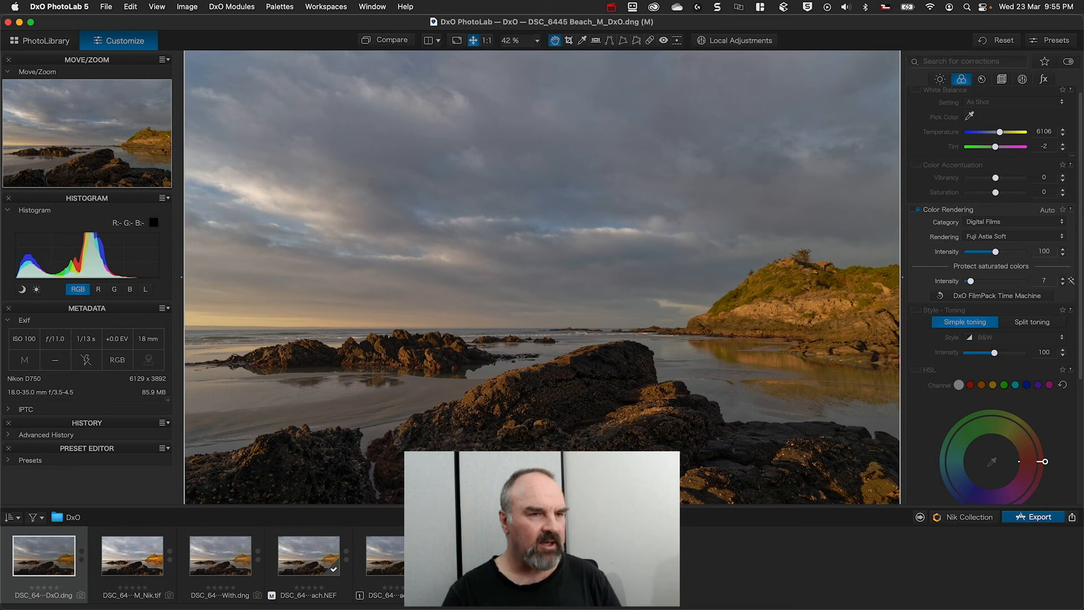